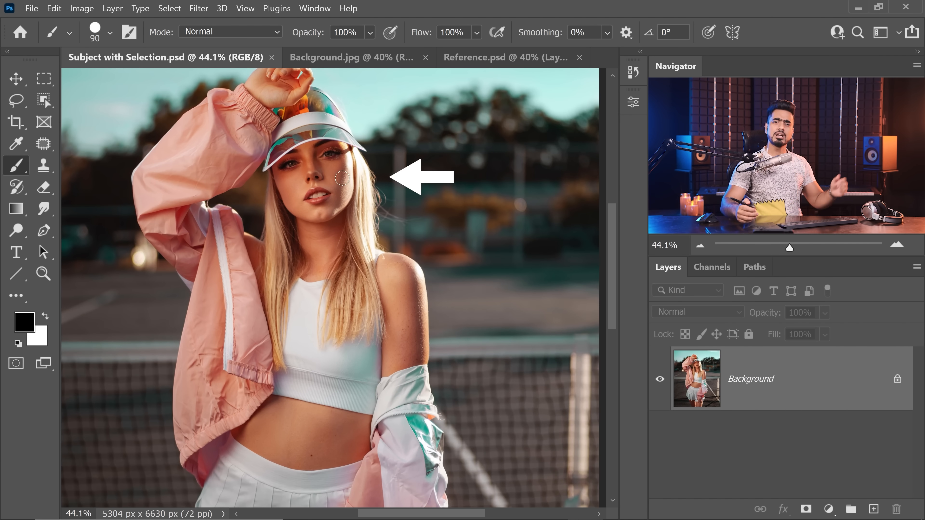
Load the saved Subject selection, mask out the tennis court, and bring the masked woman into the chalet document
click(318, 57)
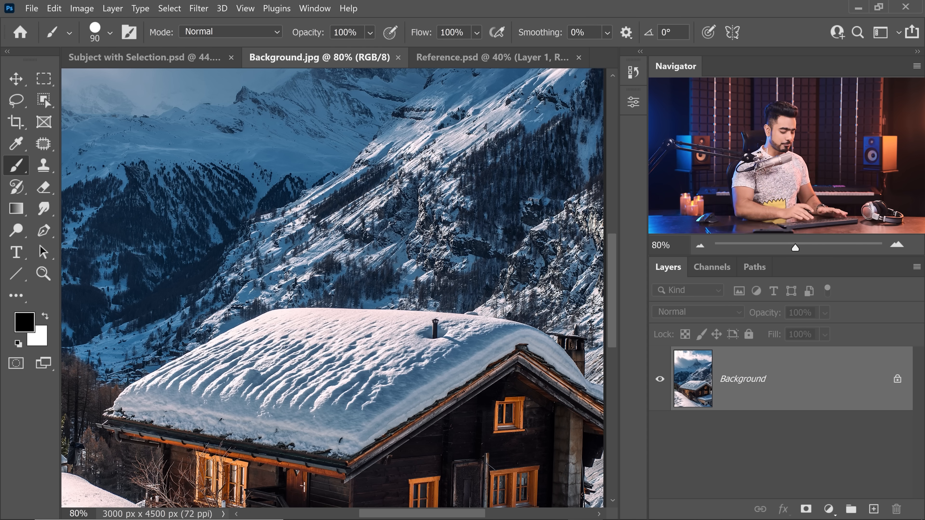
click(148, 58)
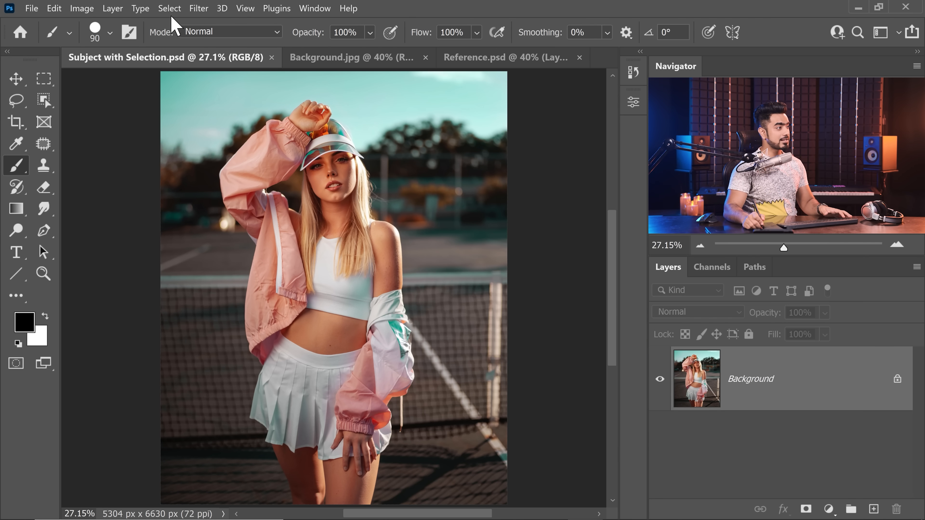
click(169, 9)
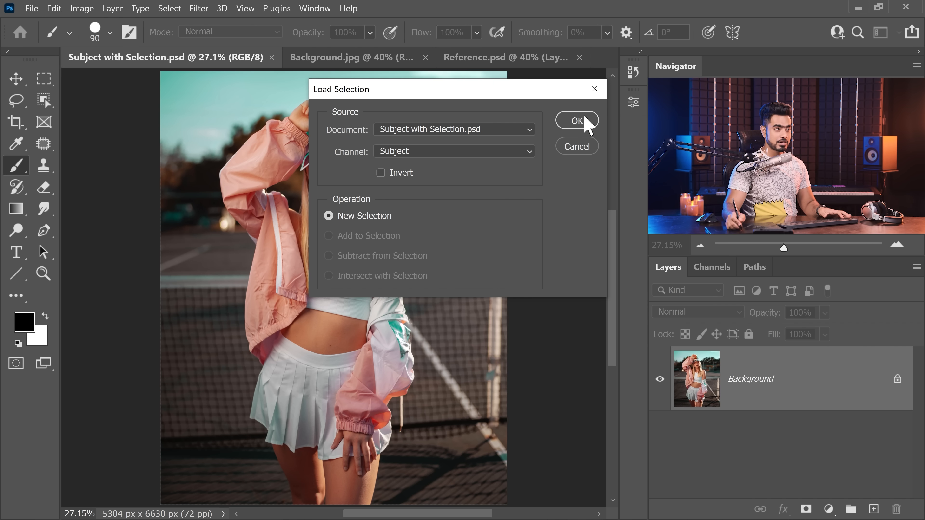
click(576, 121)
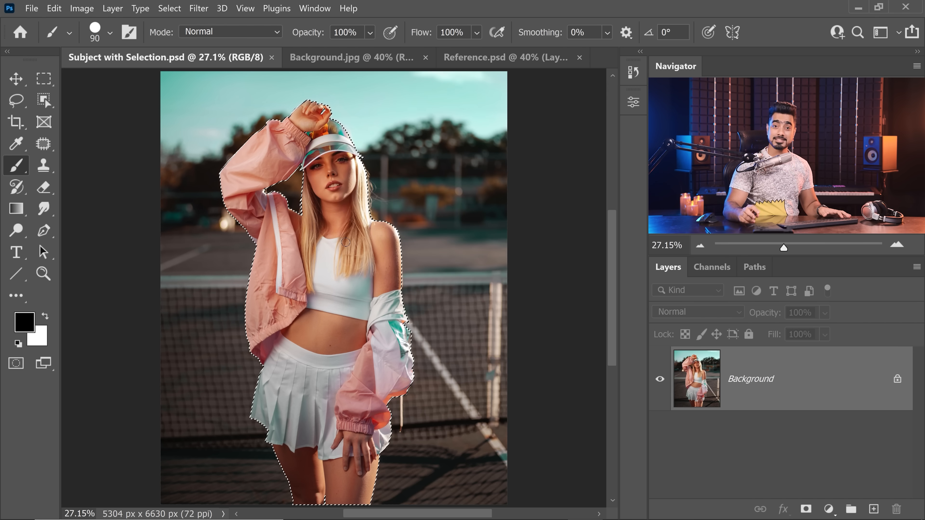
click(805, 509)
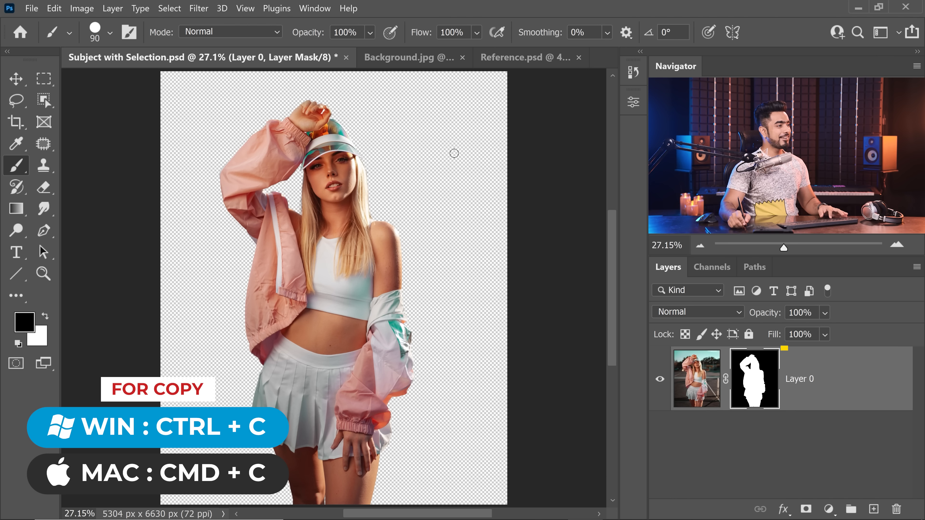
click(399, 57)
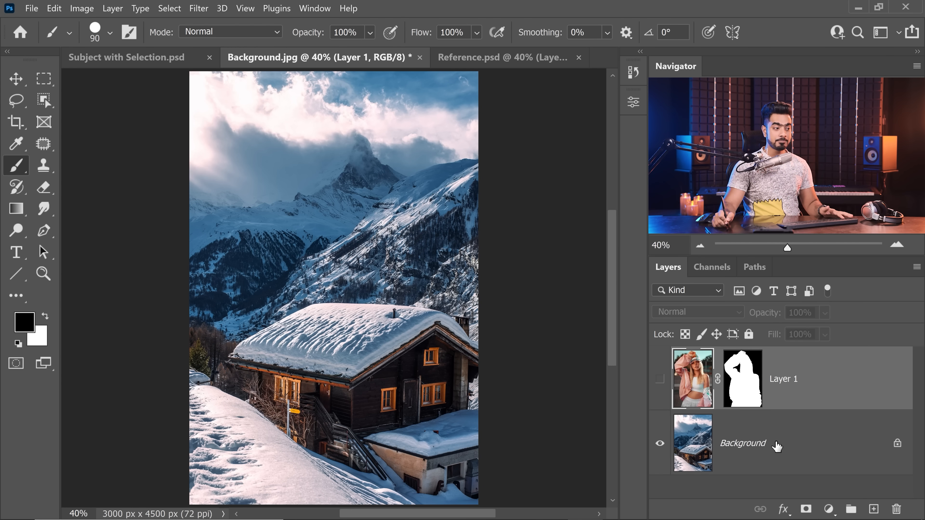
Draw green Line Tool guides along the snow slope and lower slope edge above the Background layer
click(873, 509)
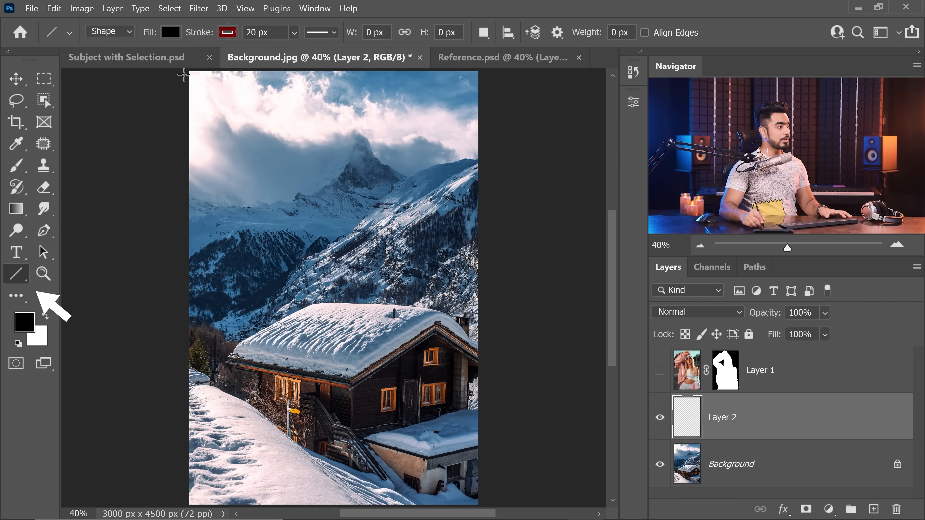
click(227, 32)
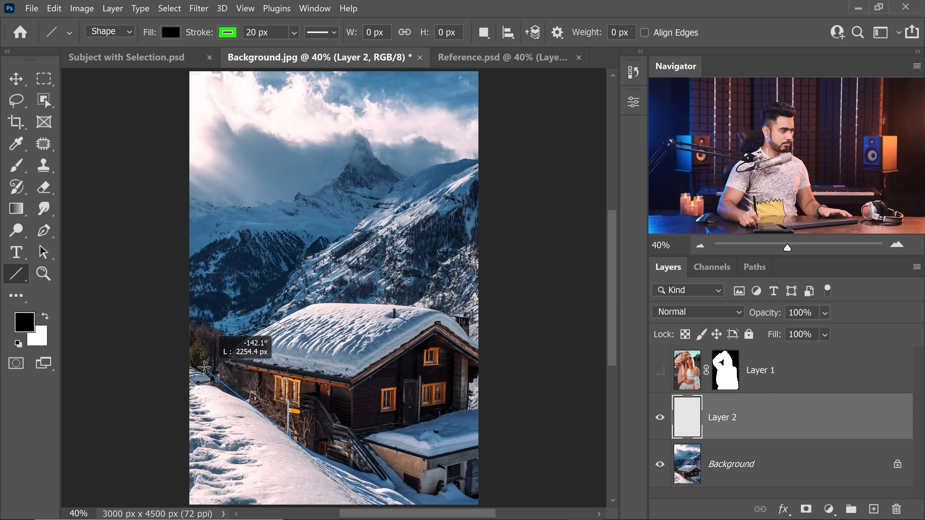
drag(204, 365, 123, 318)
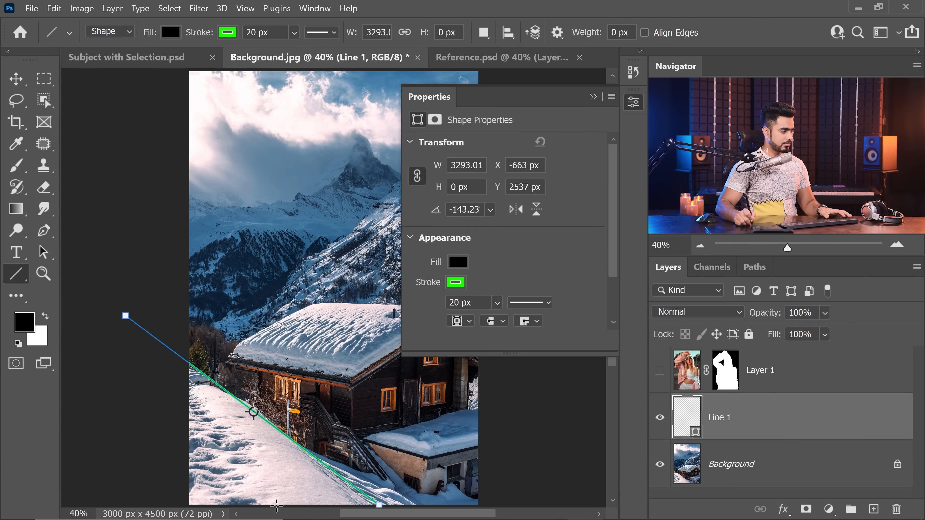
drag(126, 315, 140, 327)
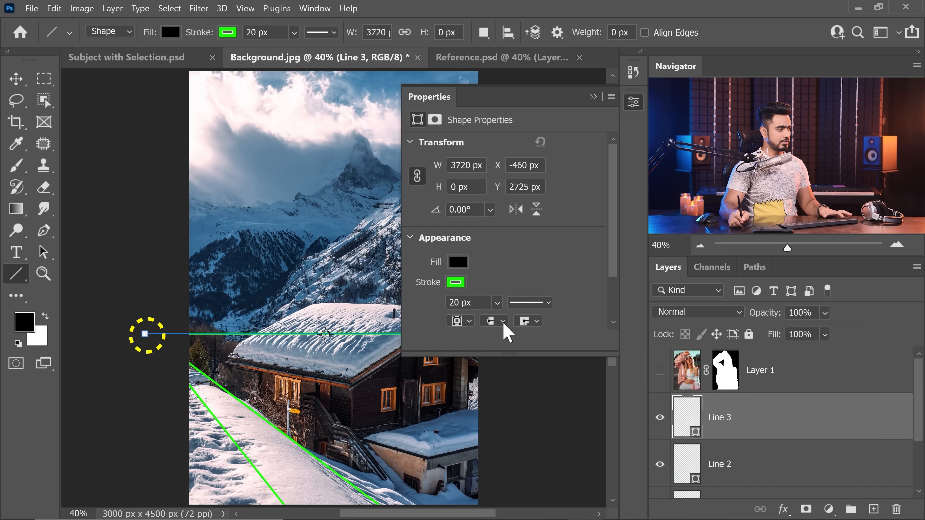
click(594, 97)
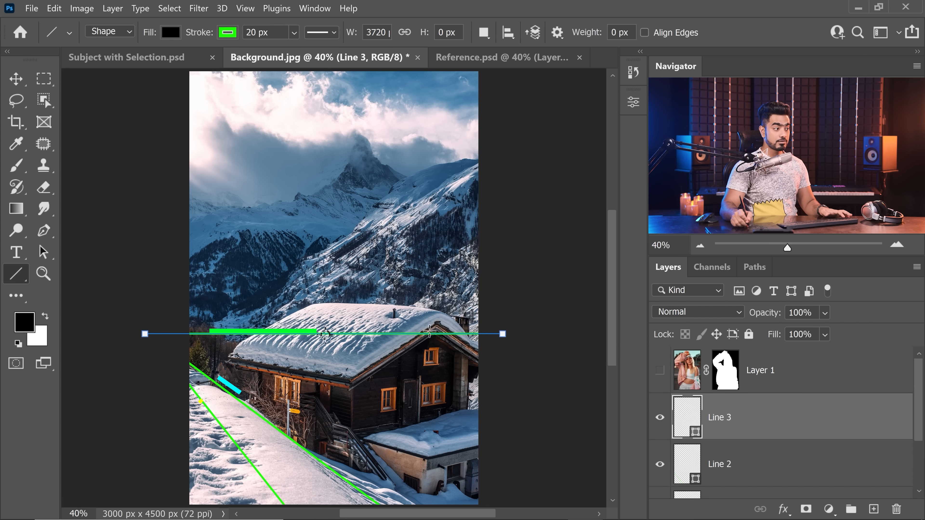
click(762, 370)
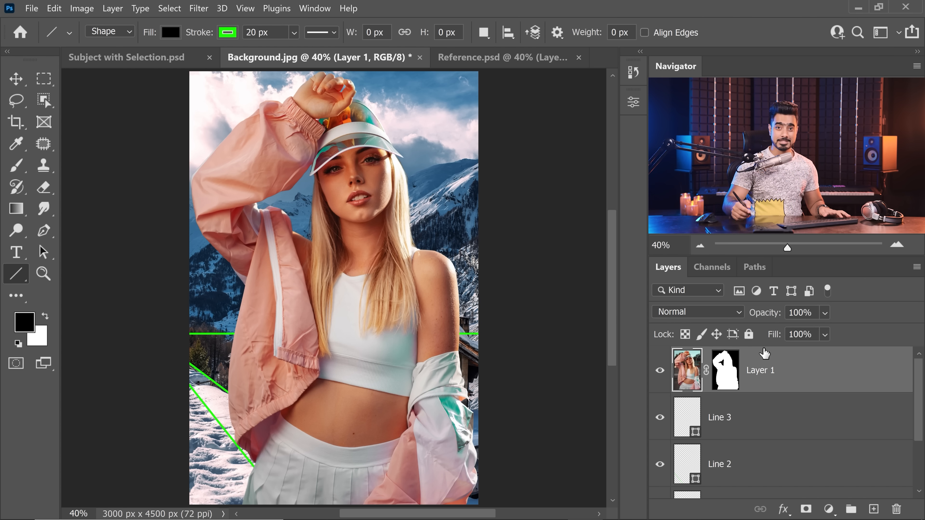
Free-transform the woman layer down to about 59 percent and confirm
key(ctrl+t)
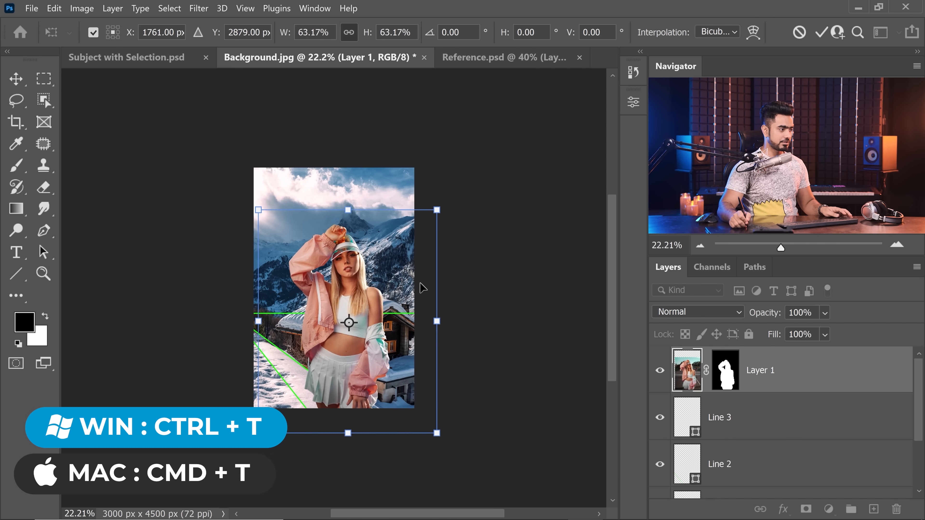
drag(437, 209, 417, 200)
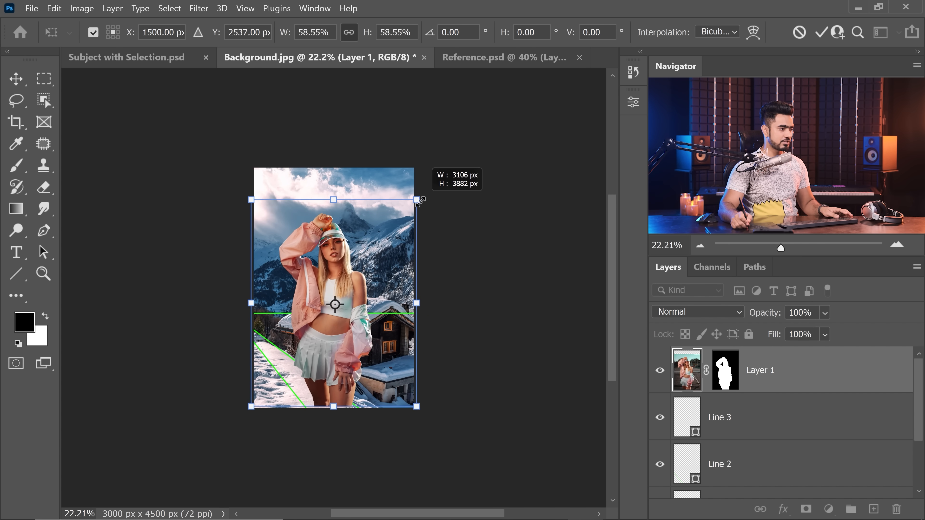
key(Enter)
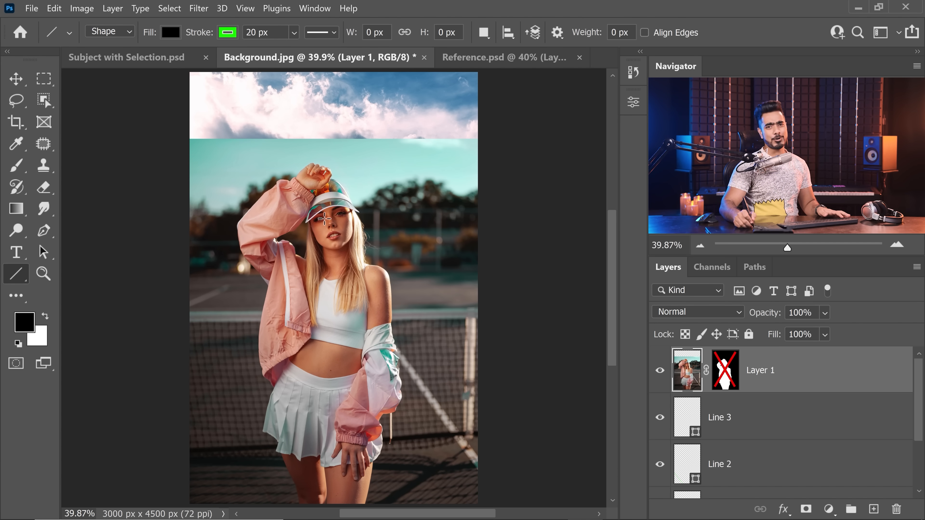
Disable the mask and draw two converging red lines along the tennis court toward its horizon
click(873, 508)
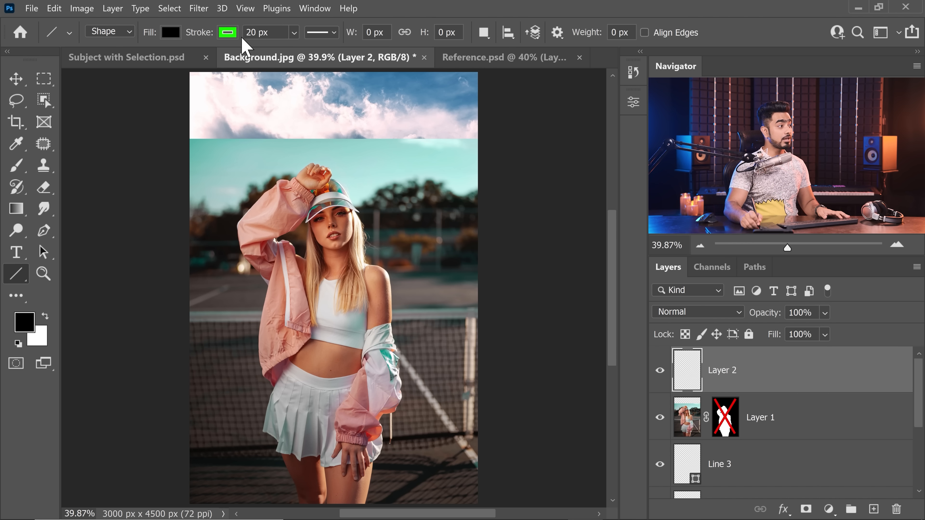
click(227, 32)
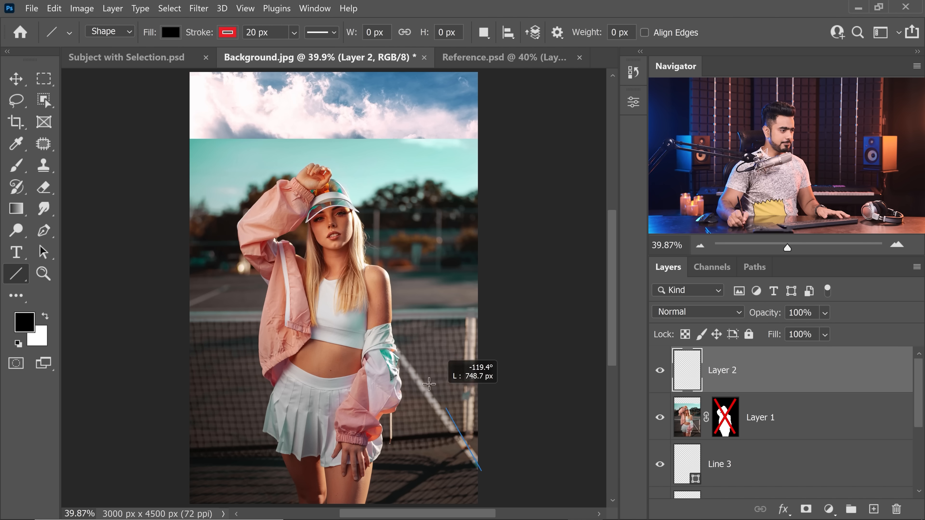
drag(429, 384, 263, 163)
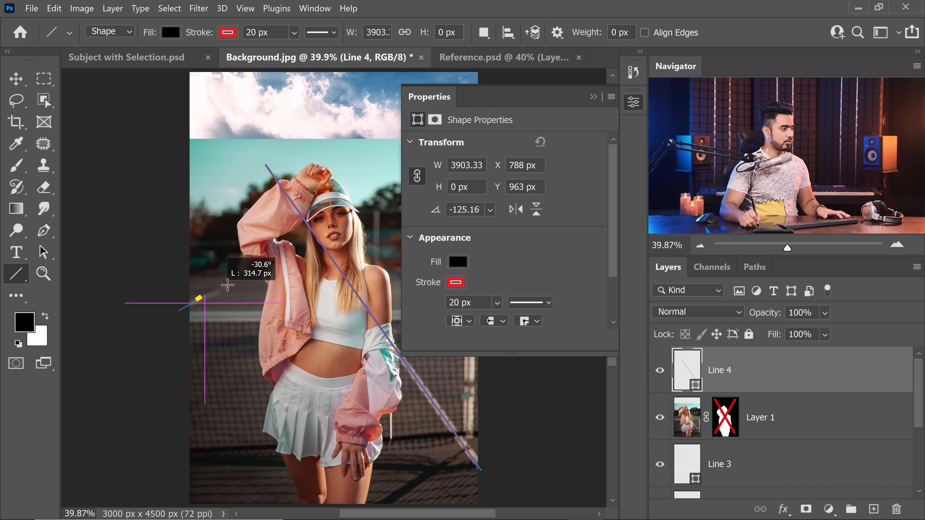
drag(198, 298, 395, 200)
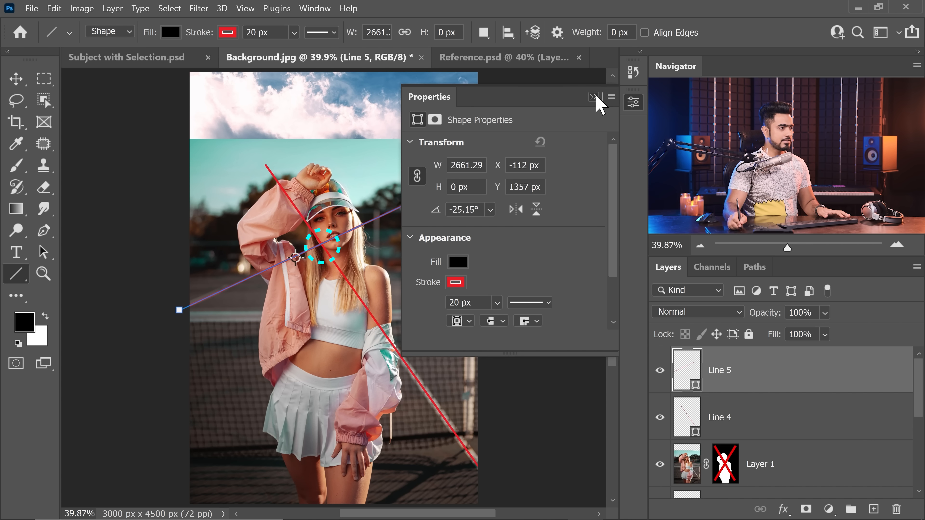
click(594, 96)
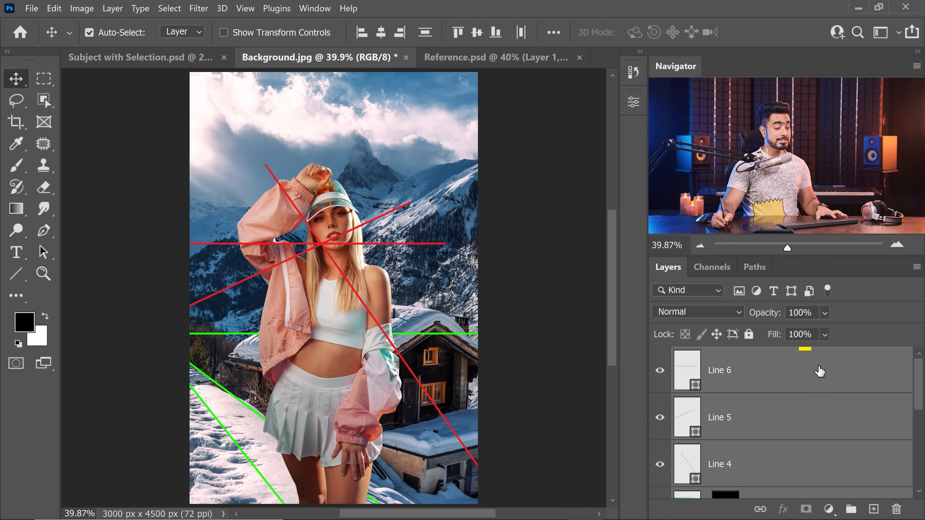
Scale the woman with her red lines from centre until her red horizon meets the green roofline
key(ctrl+t)
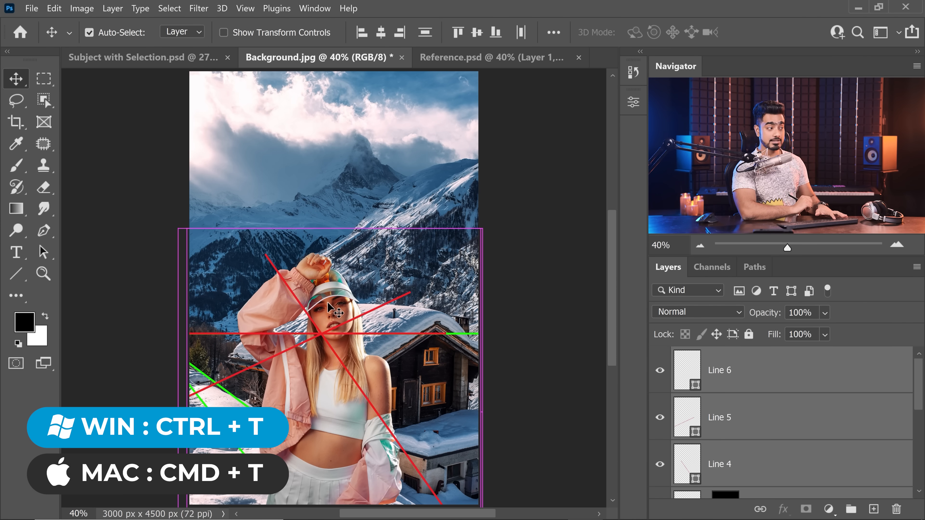
key(ctrl+t)
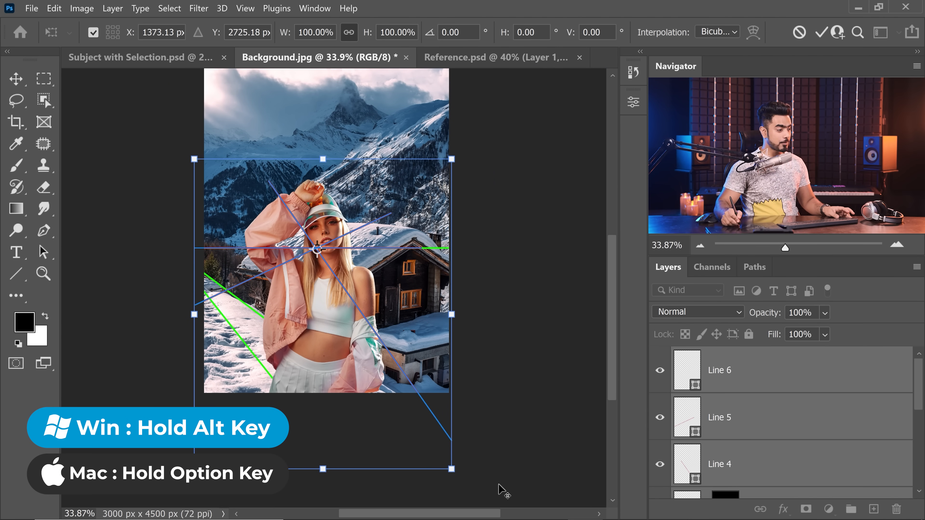
drag(452, 469, 433, 441)
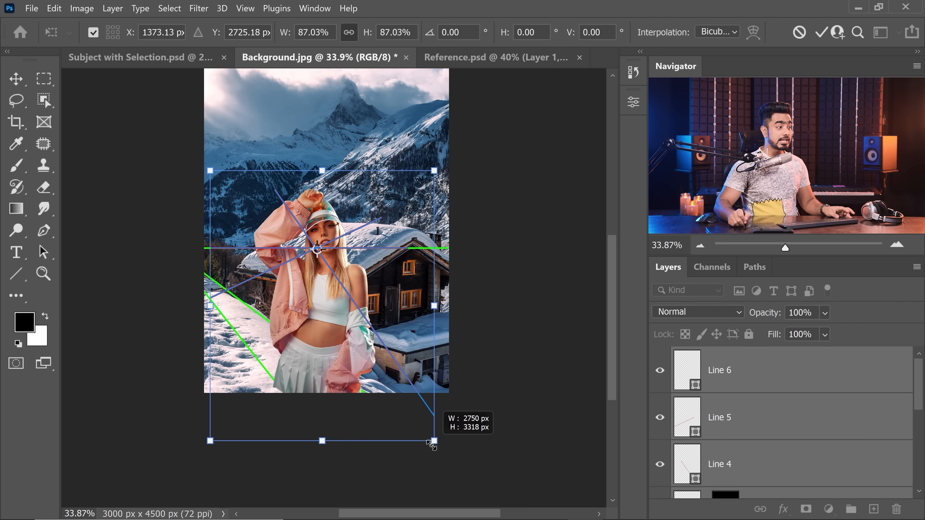
drag(434, 442, 401, 395)
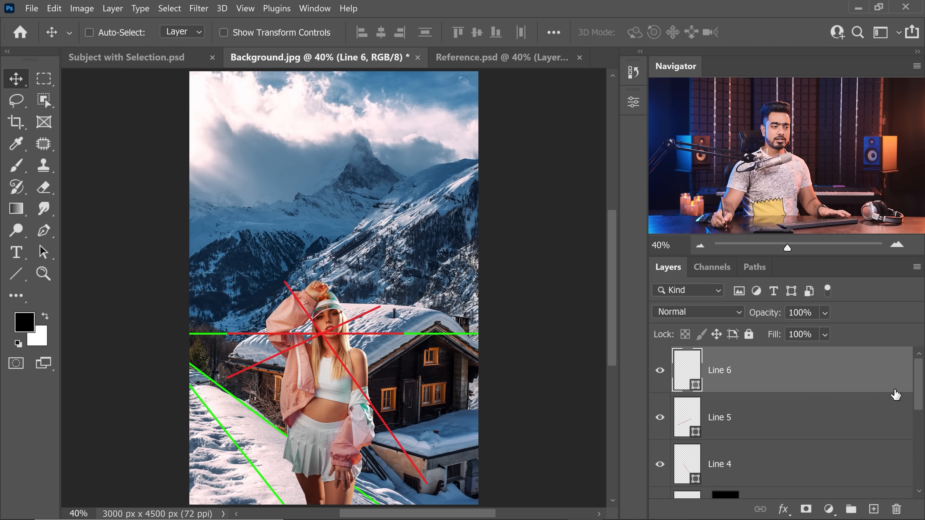
Select the red and green Line layers and delete them
click(719, 464)
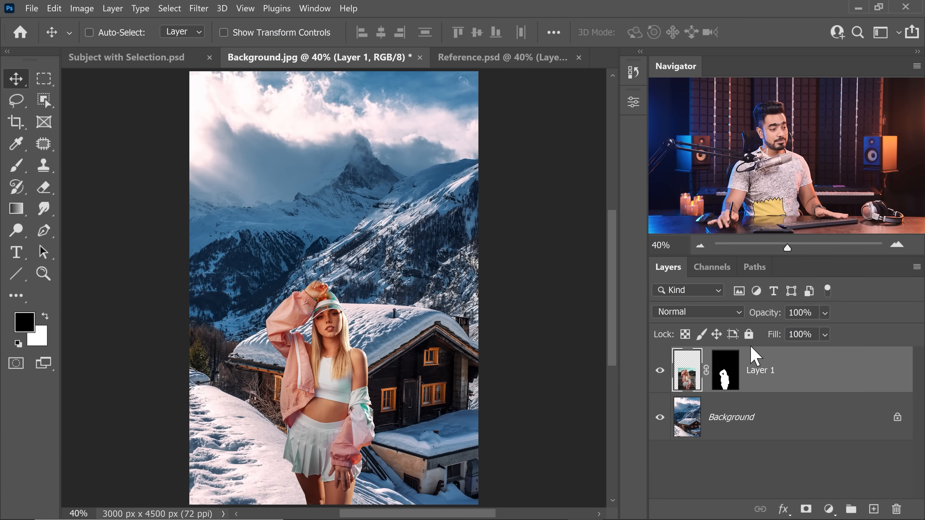
Flip the woman horizontally and rename her layer Original Subject
key(ctrl+t)
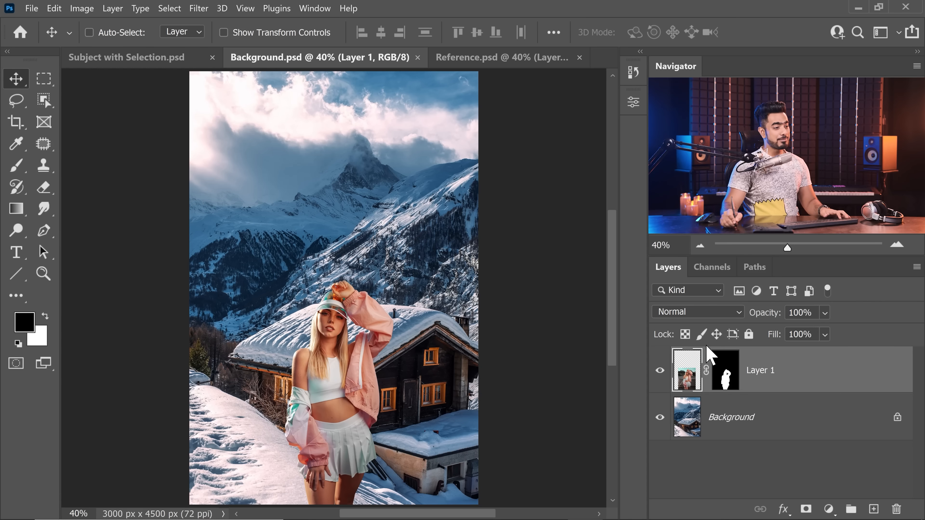
double_click(760, 370)
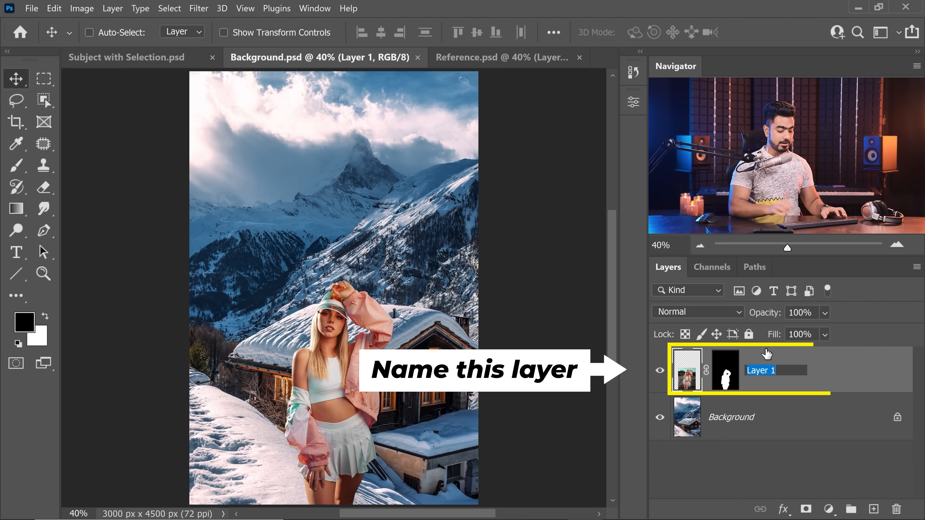
text(Origin)
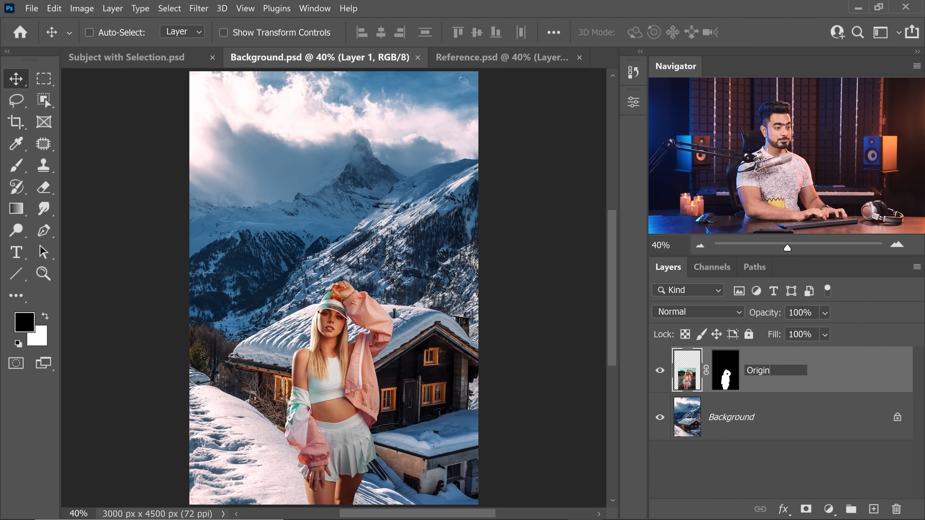
double_click(758, 371)
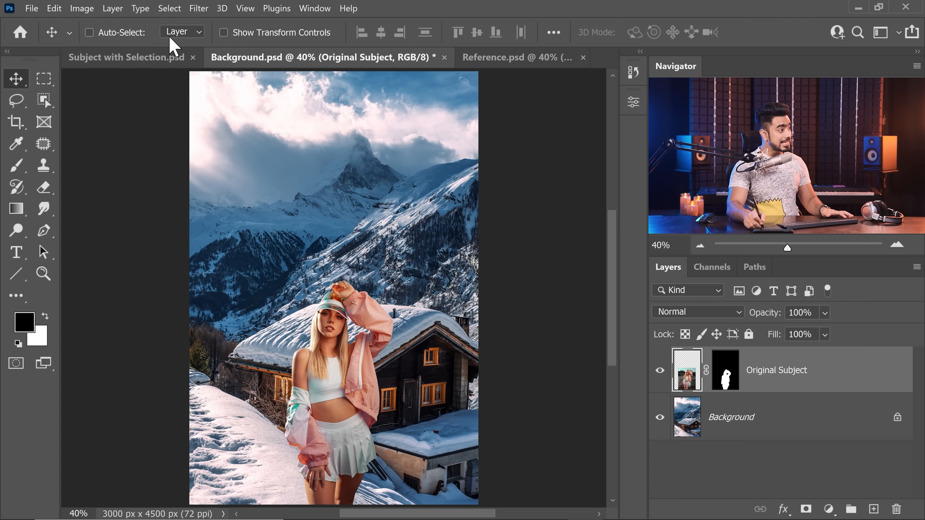
Run Neural Filters Harmonization at strength 40 and compare the before/after preview
click(198, 8)
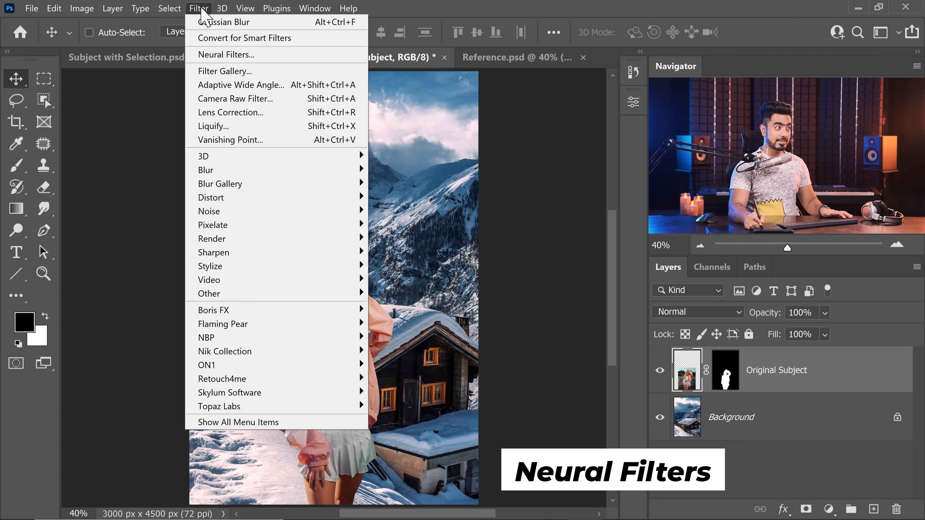
click(225, 55)
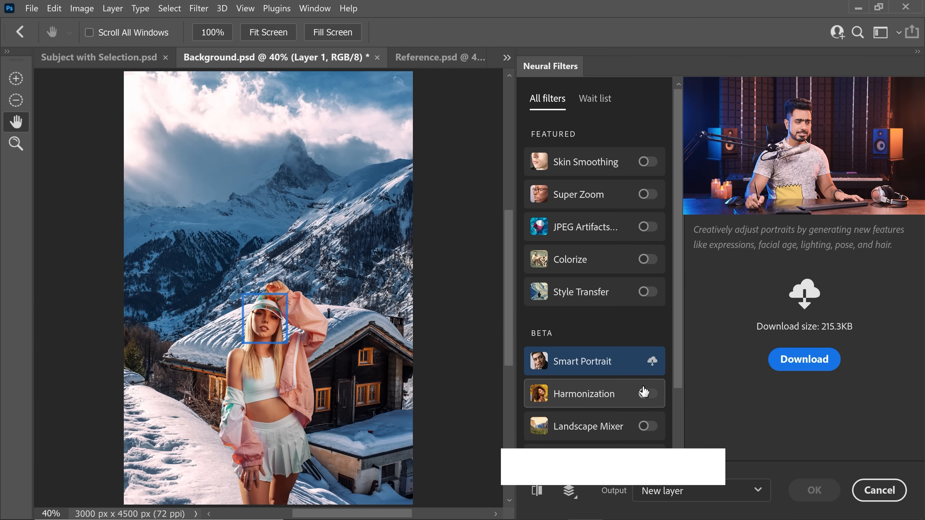
click(647, 393)
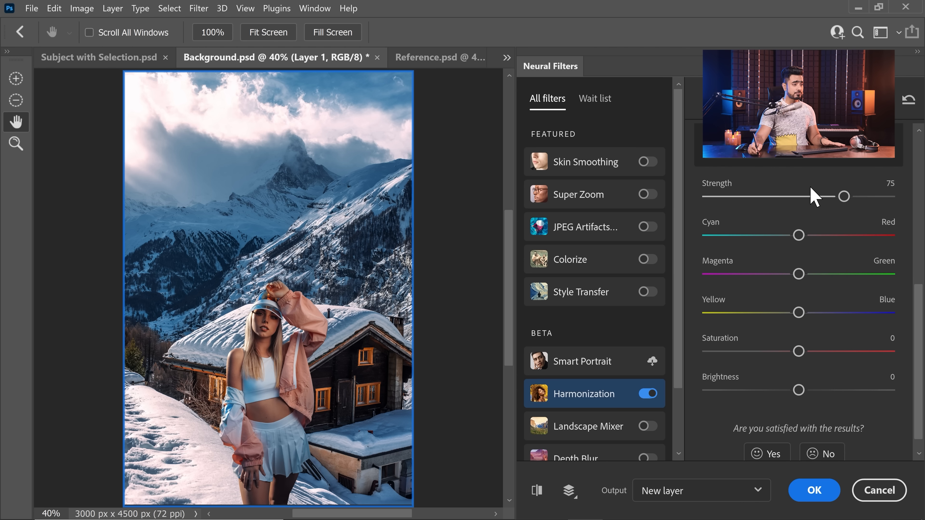
drag(844, 196, 775, 197)
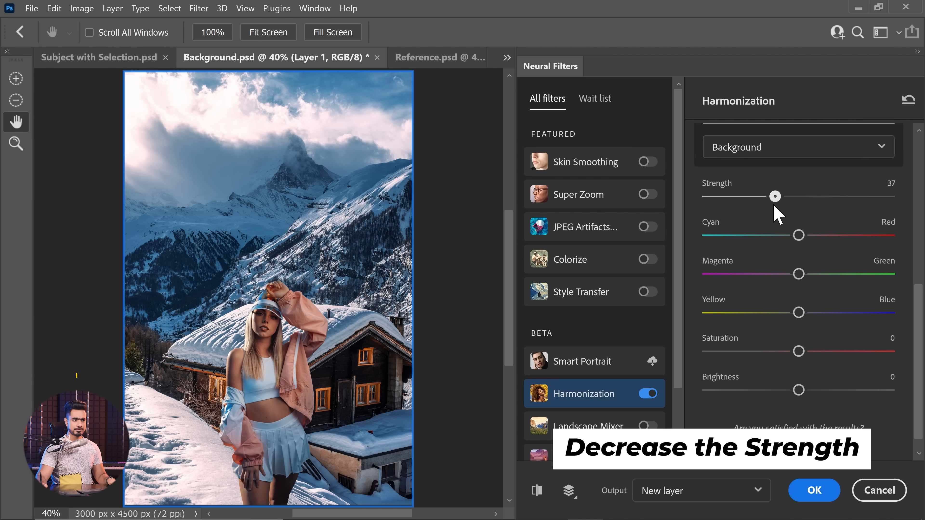
drag(775, 196, 781, 196)
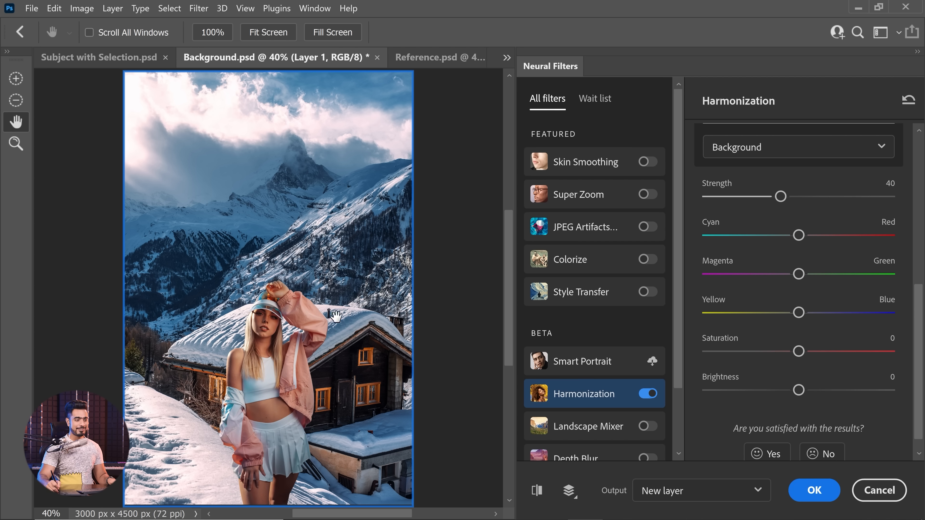
click(536, 490)
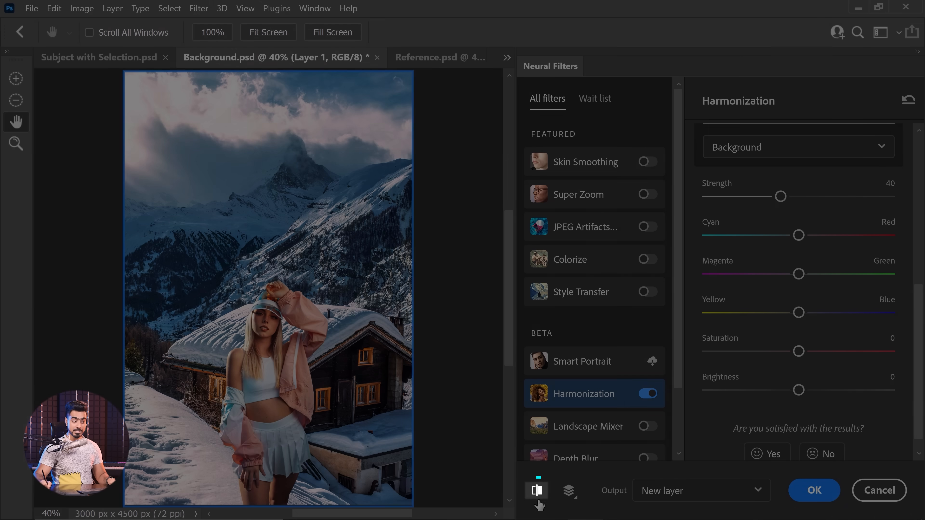
click(536, 490)
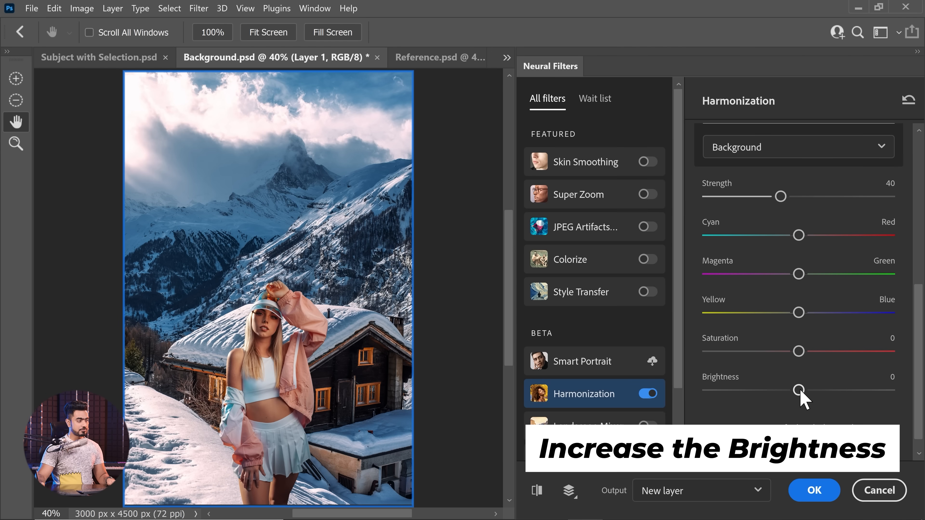
Set the Harmonization brightness to +15 and saturation to -8
drag(799, 390, 823, 390)
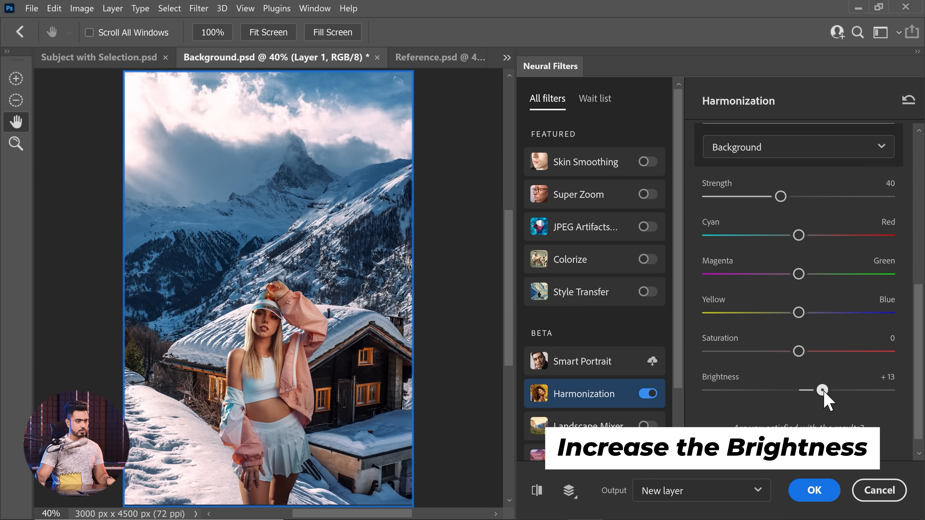
drag(823, 389, 825, 389)
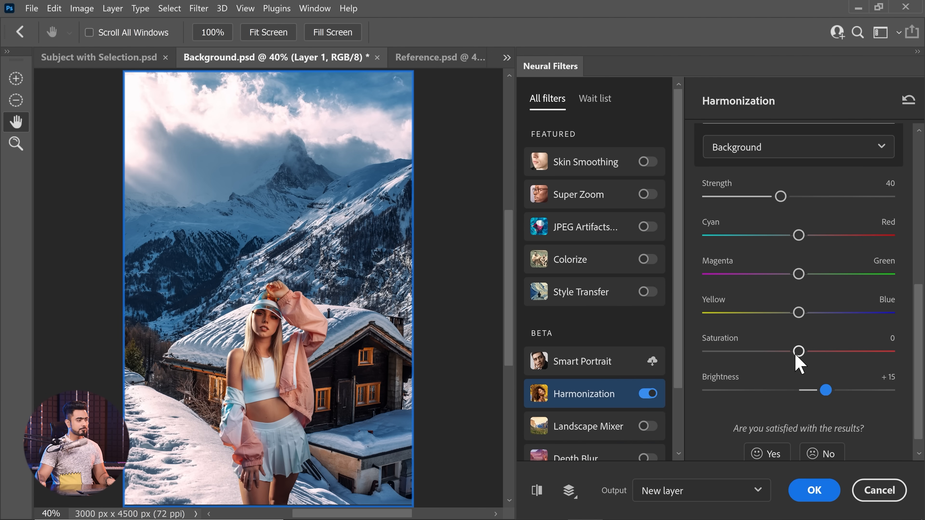
mouse_move(615, 337)
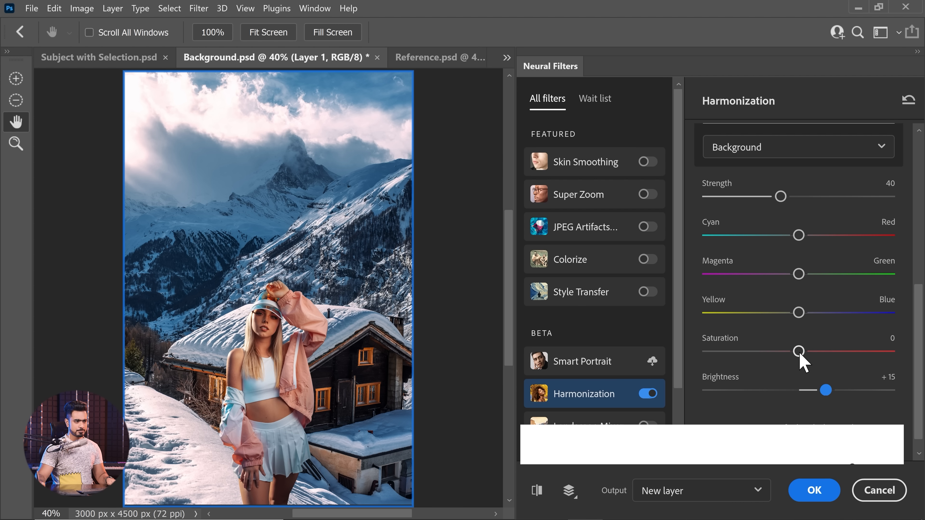
drag(798, 351, 788, 351)
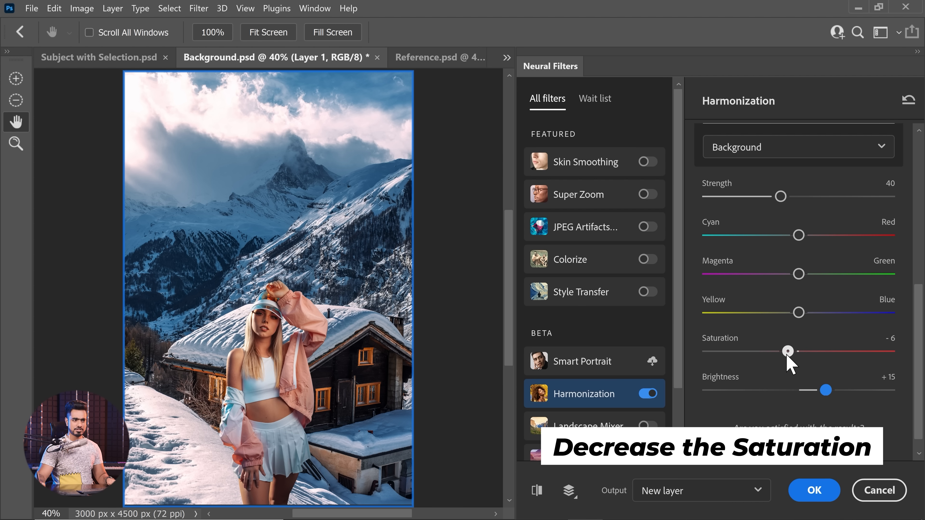
drag(788, 351, 784, 352)
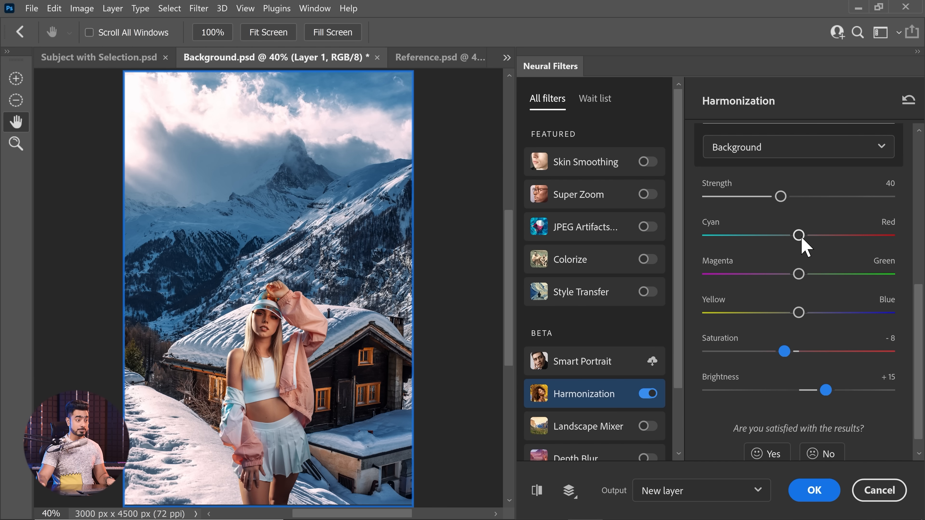
mouse_move(752, 250)
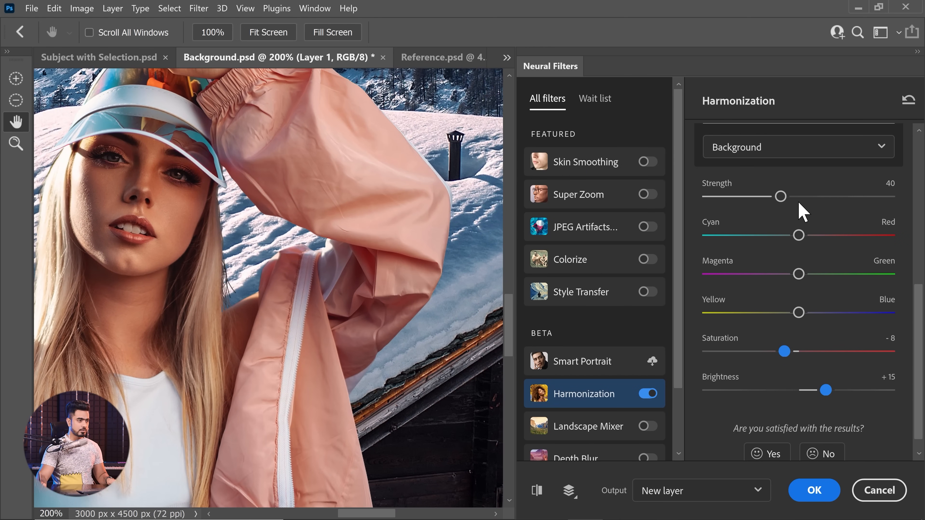
Nudge the Harmonization Cyan–Red balance slightly toward cyan
drag(798, 235, 785, 235)
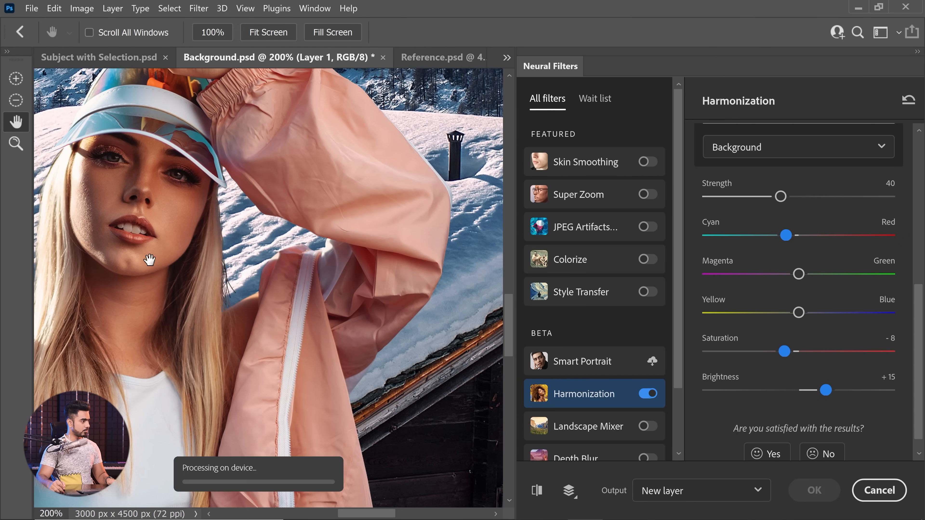
drag(785, 234, 755, 234)
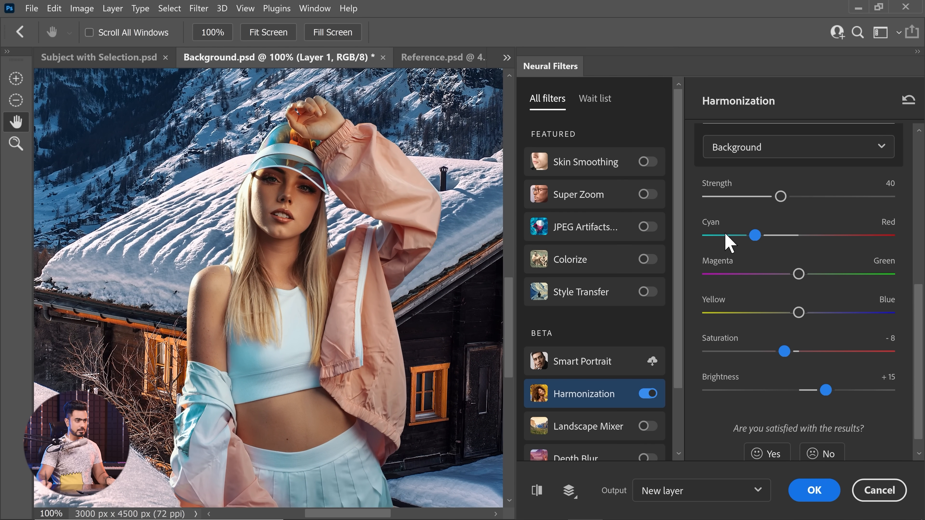
drag(755, 235, 774, 235)
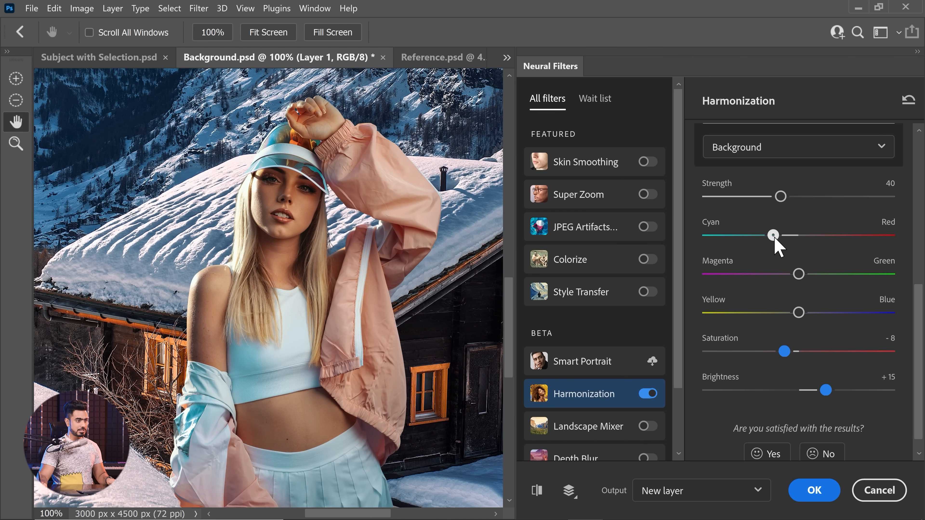
drag(773, 235, 787, 235)
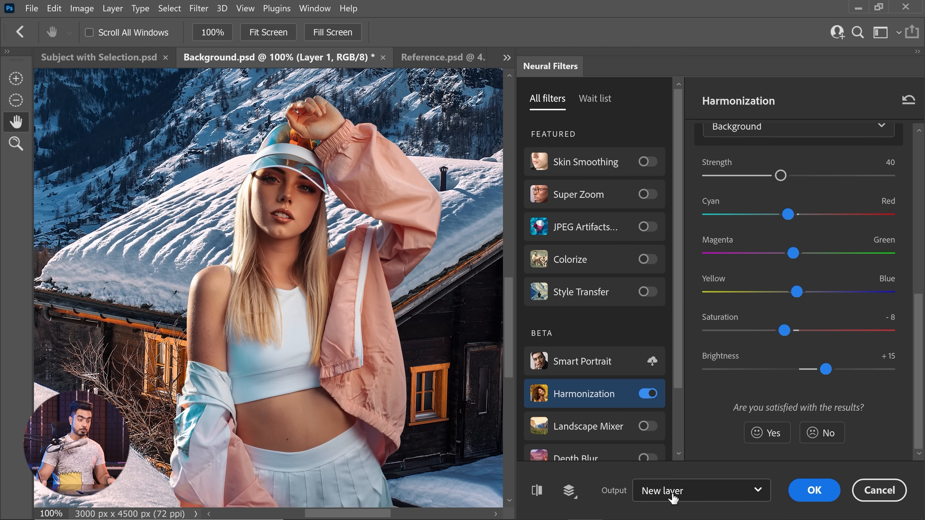
Output the Harmonization result as a Smart filter and apply it
click(701, 491)
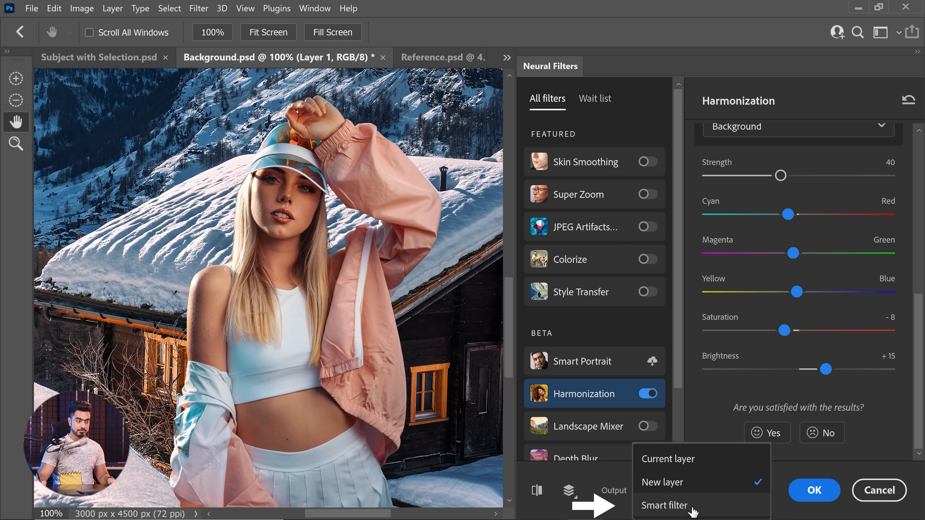
click(664, 505)
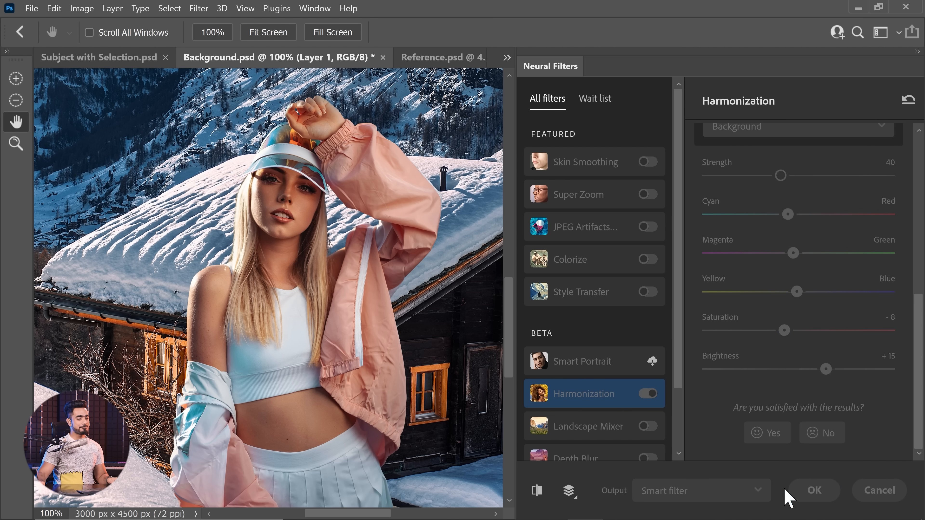
click(813, 490)
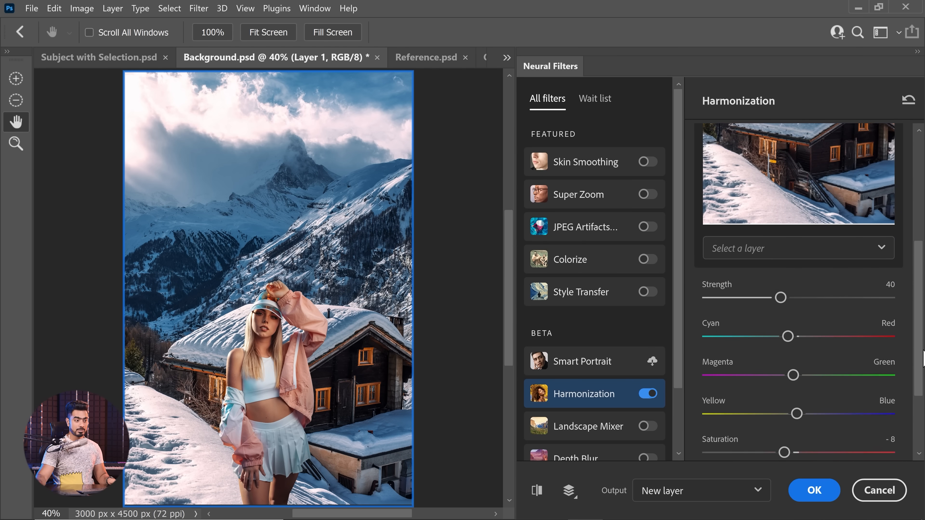
Set the Neural Filters output to a new layer for the harmonized woman
scroll(down, 3)
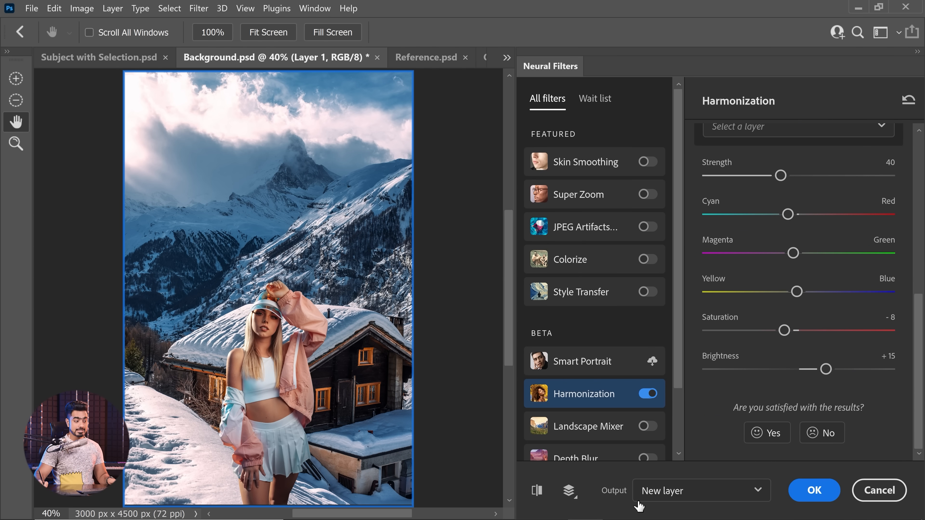
click(701, 490)
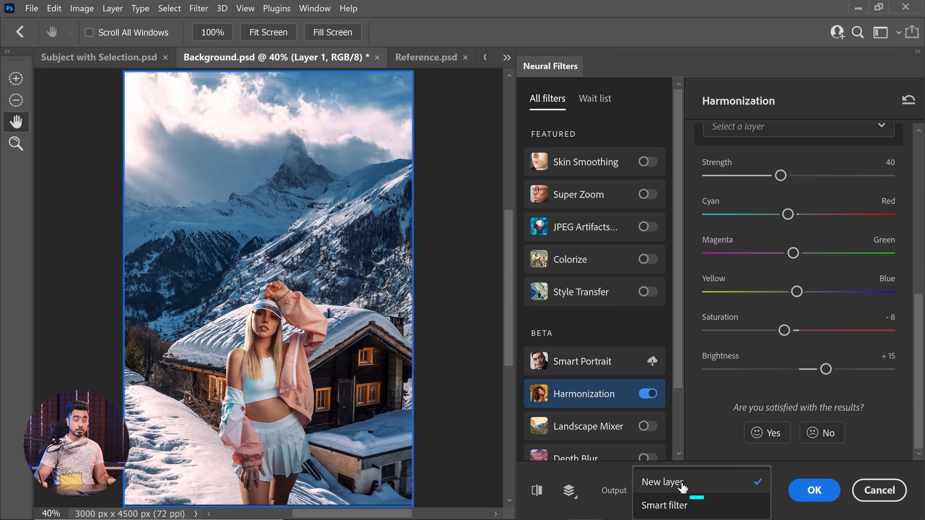
click(812, 490)
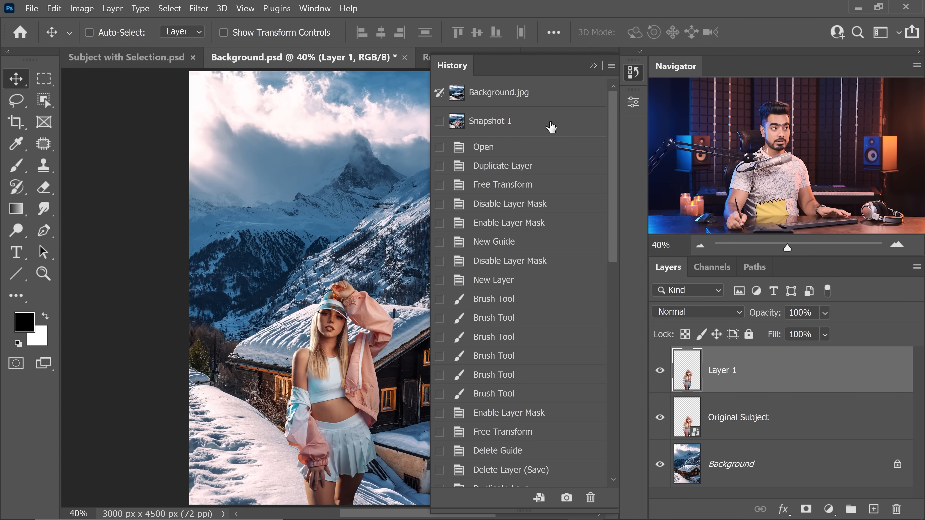
Revert to Snapshot 1 and reapply Harmonization as a smart filter on Original Subject
click(489, 121)
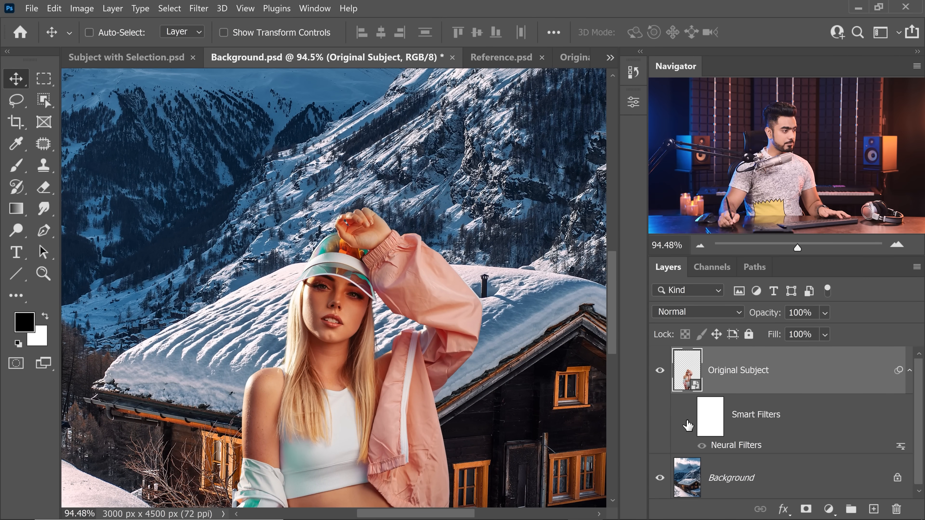
click(688, 416)
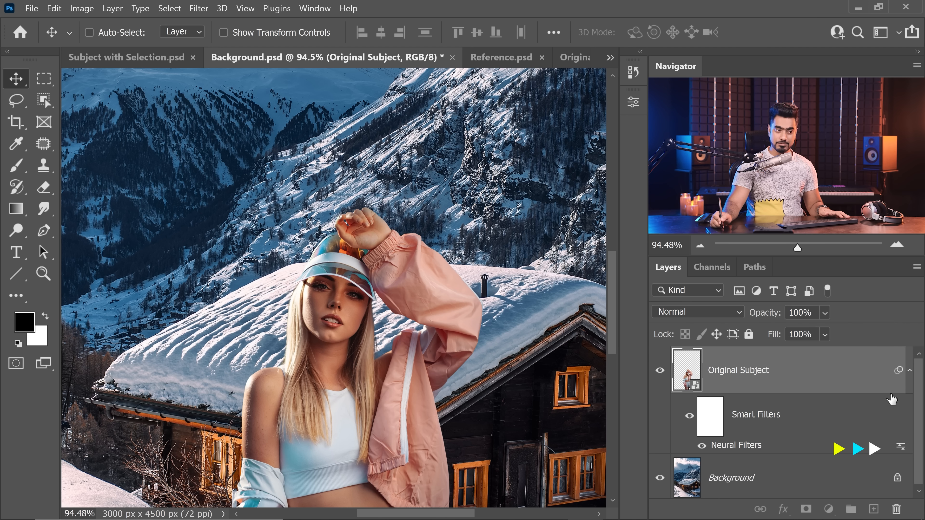
Expand the subject layer's filters and bring up the Neural Filters blending options
click(911, 370)
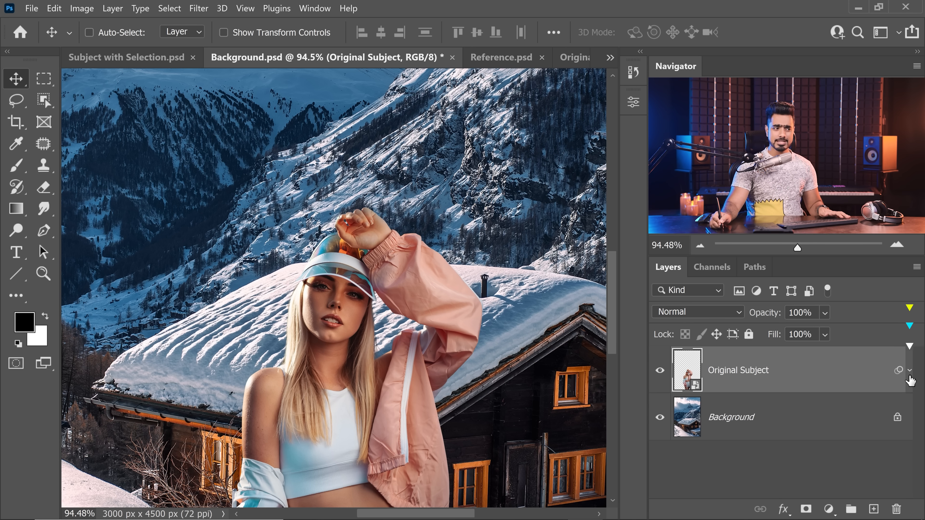
click(911, 374)
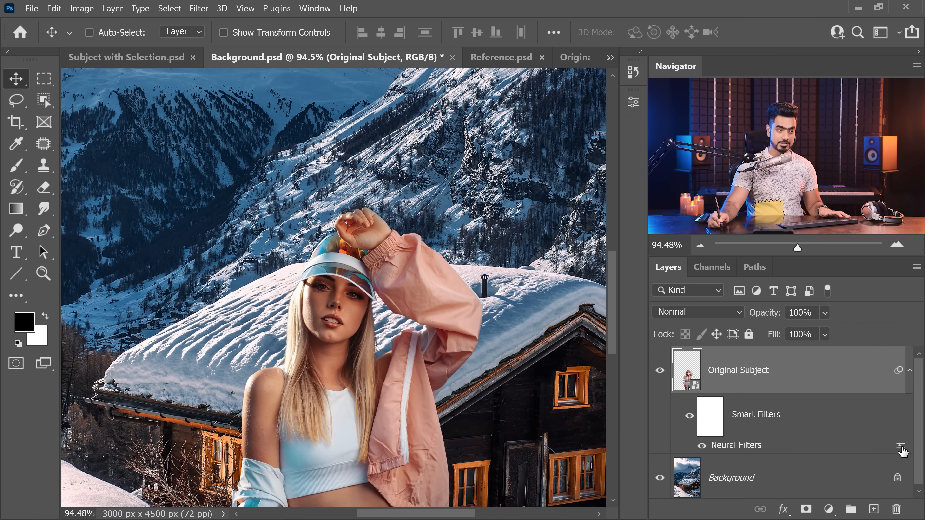
click(899, 447)
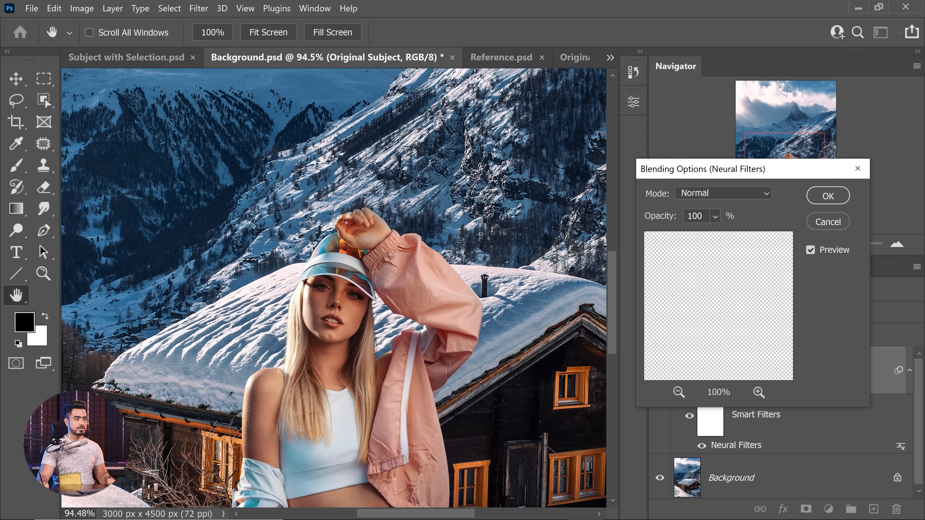
Blend the Neural Filters smart filter at 72% opacity
text(72)
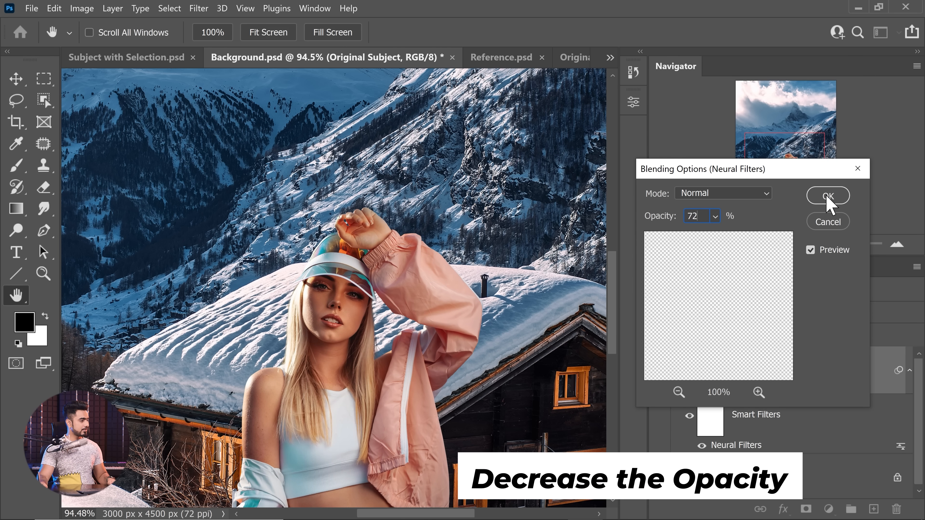
click(827, 196)
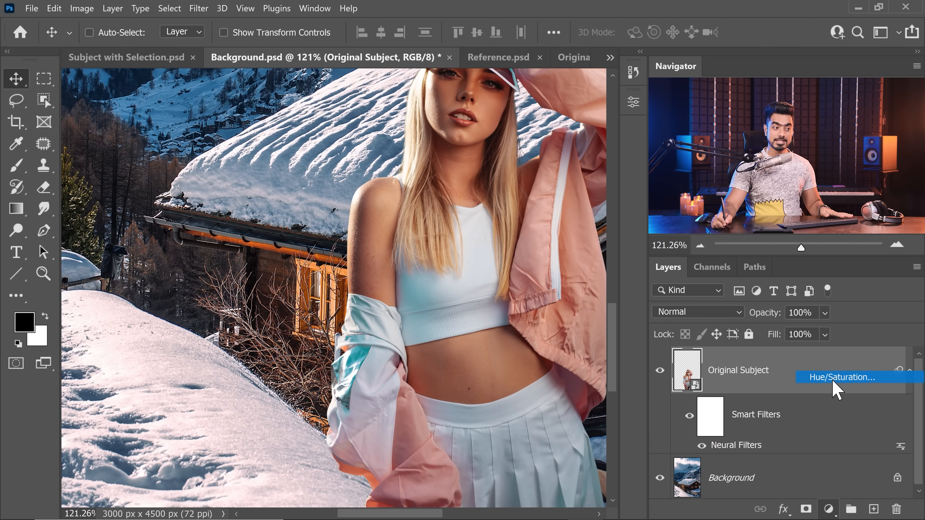
Add a Hue/Saturation adjustment above the woman, test a small hue shift and reset it
click(841, 376)
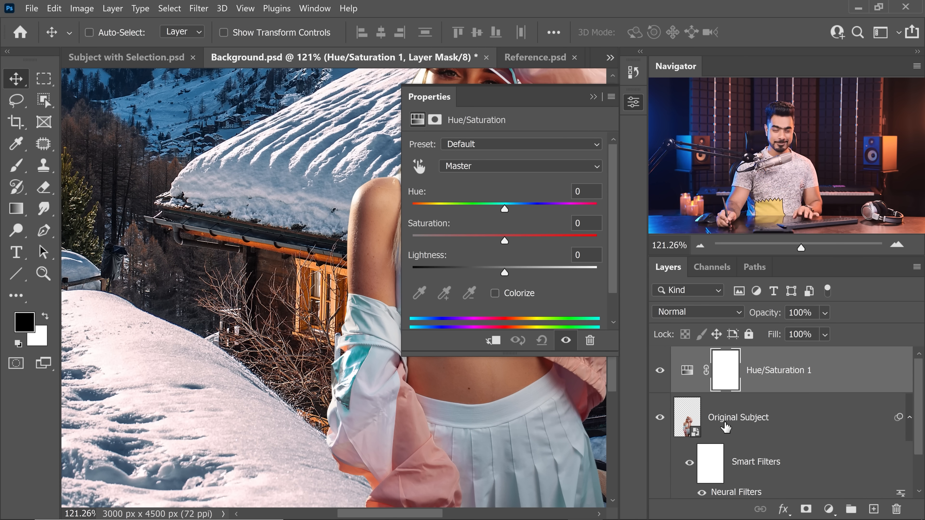
drag(505, 208, 509, 208)
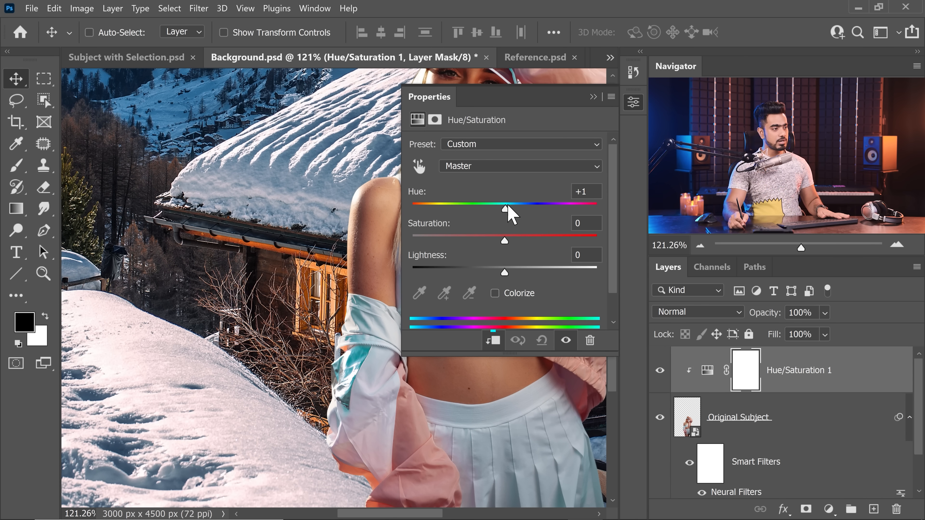
drag(505, 209, 502, 209)
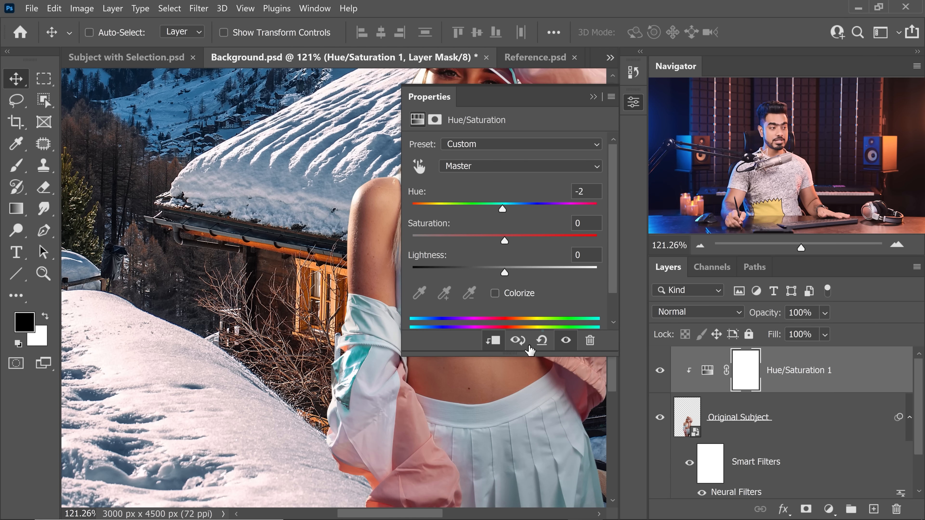
click(540, 340)
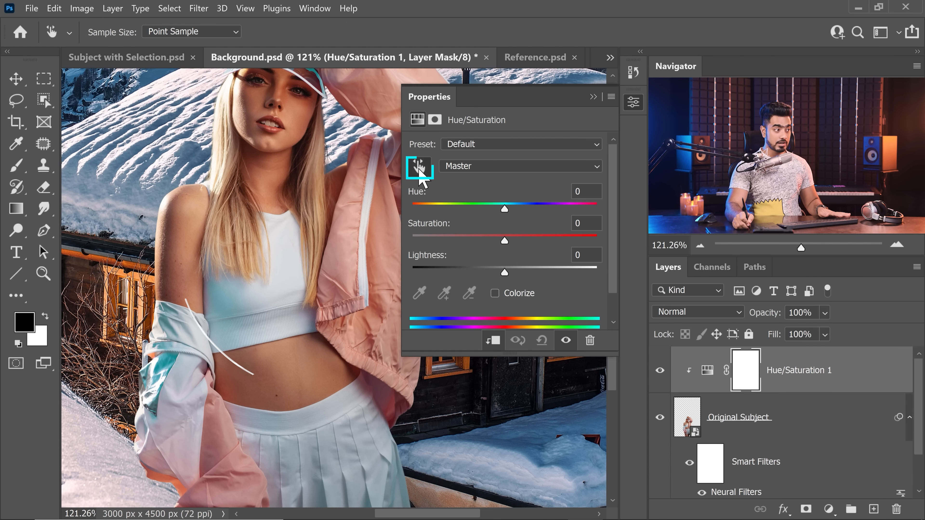
Target the cyans from the image, widen their range, set Hue +16 and Saturation -18
click(520, 166)
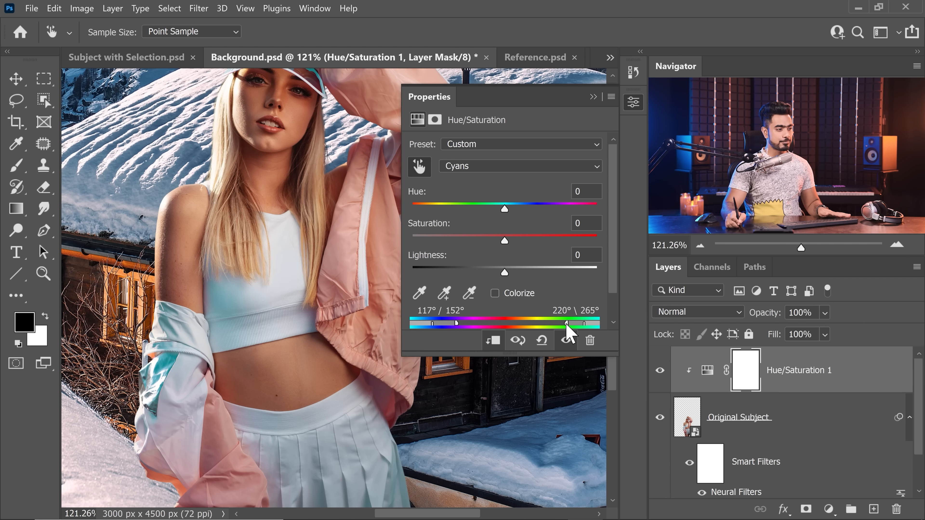
drag(504, 209, 519, 208)
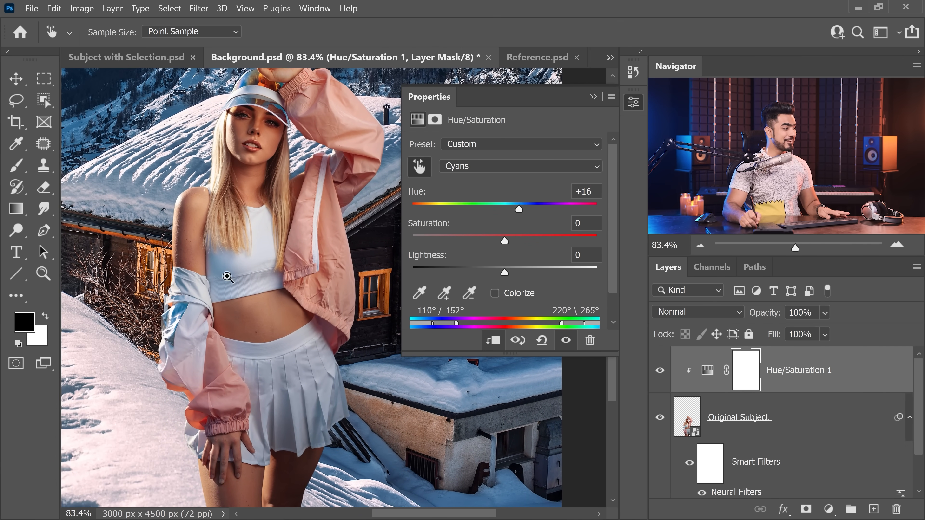
drag(504, 240, 492, 240)
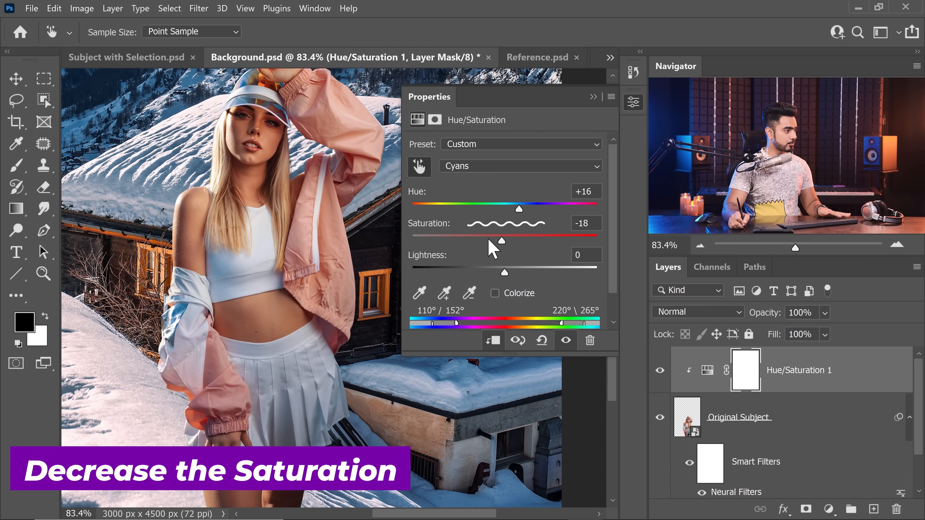
drag(502, 241, 486, 241)
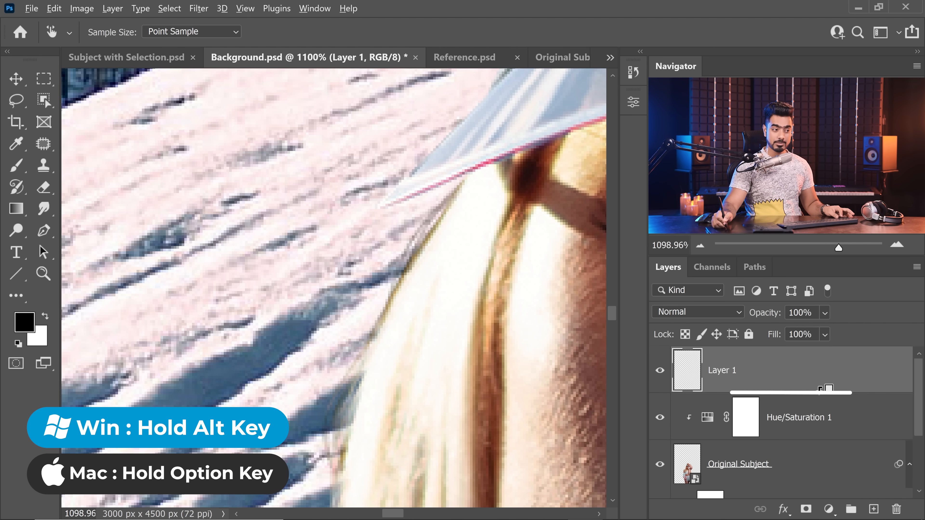
Clip Layer 1 to the subject and pick a light cream brush colour for touch-ups
click(18, 166)
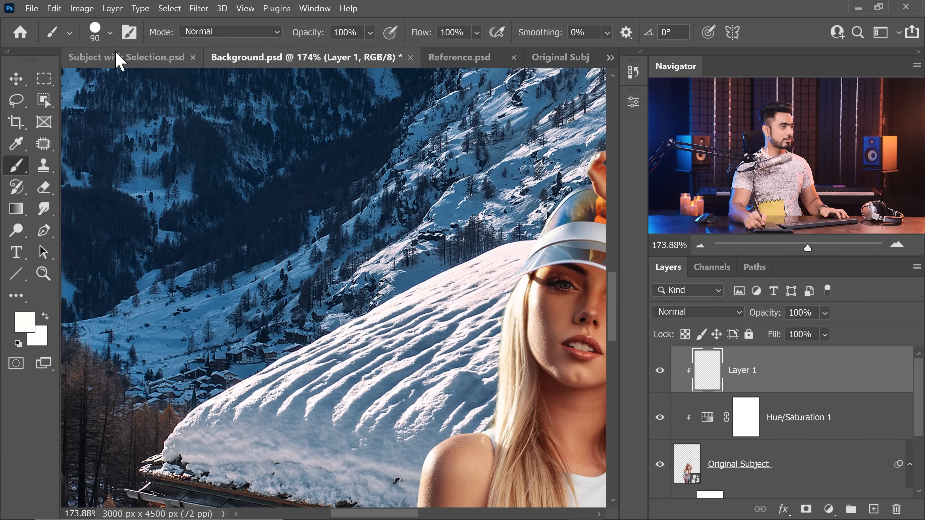
click(110, 33)
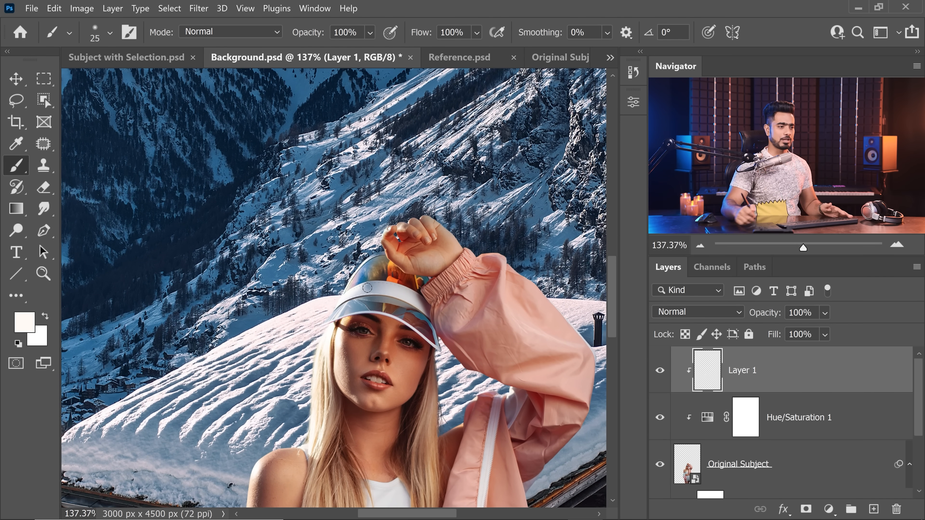
Create Layer 2 in Overlay mode filled with neutral 50% gray
key(Ctrl+Shift+N)
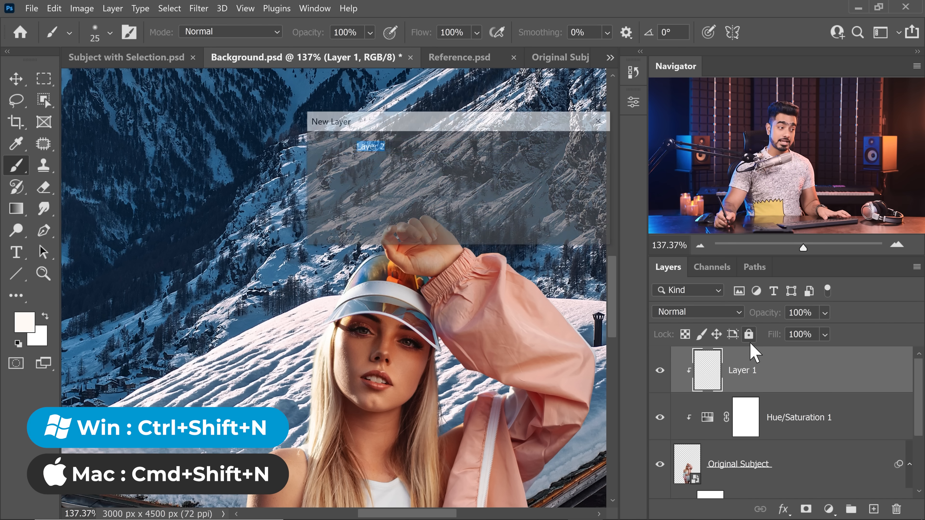
key(Ctrl+Shift+N)
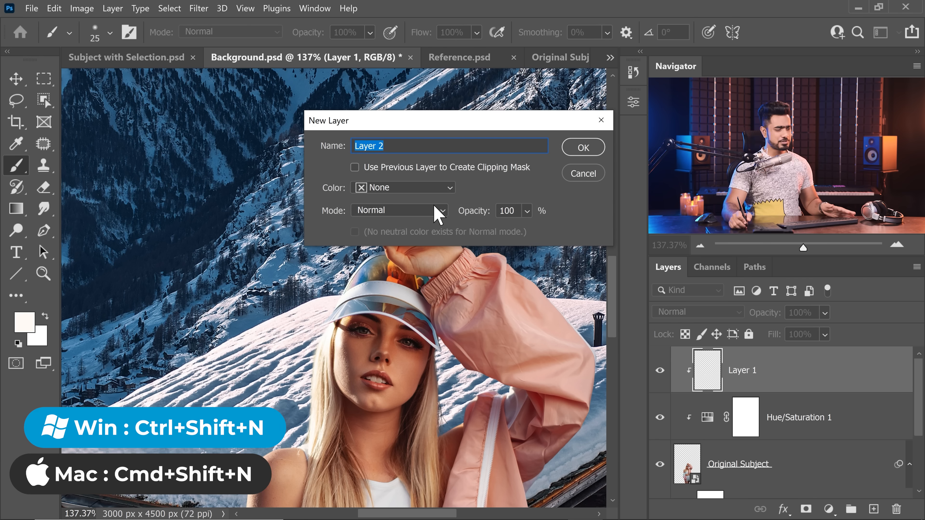
click(400, 210)
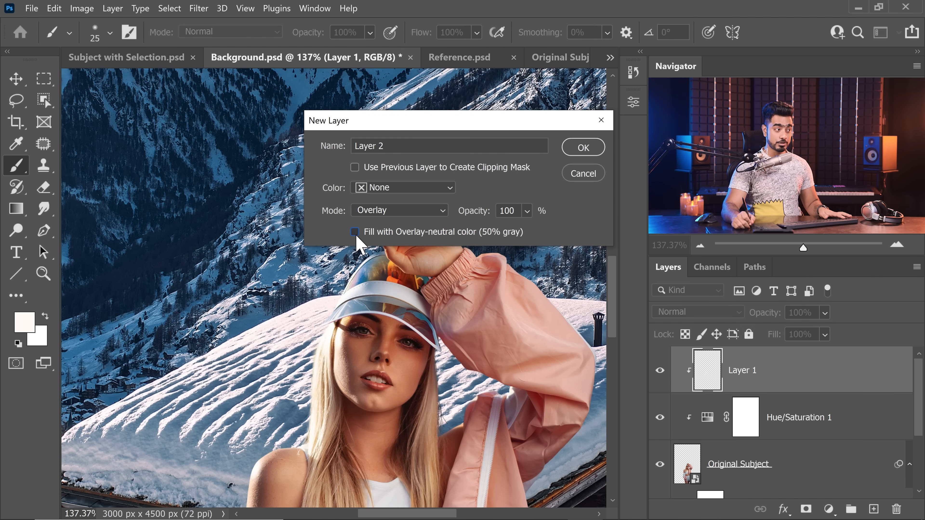
click(355, 232)
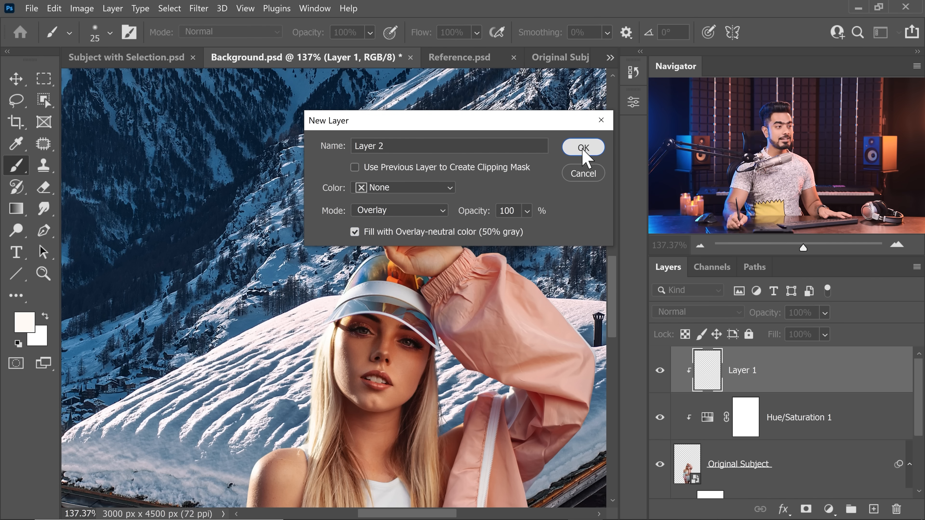
click(583, 146)
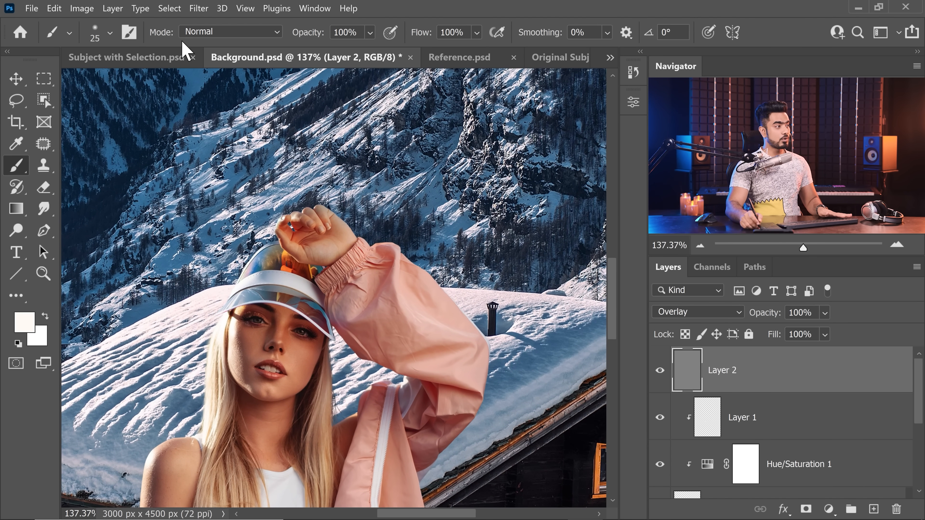
Convert Layer 2 for smart filters and add 30% monochromatic noise
click(198, 8)
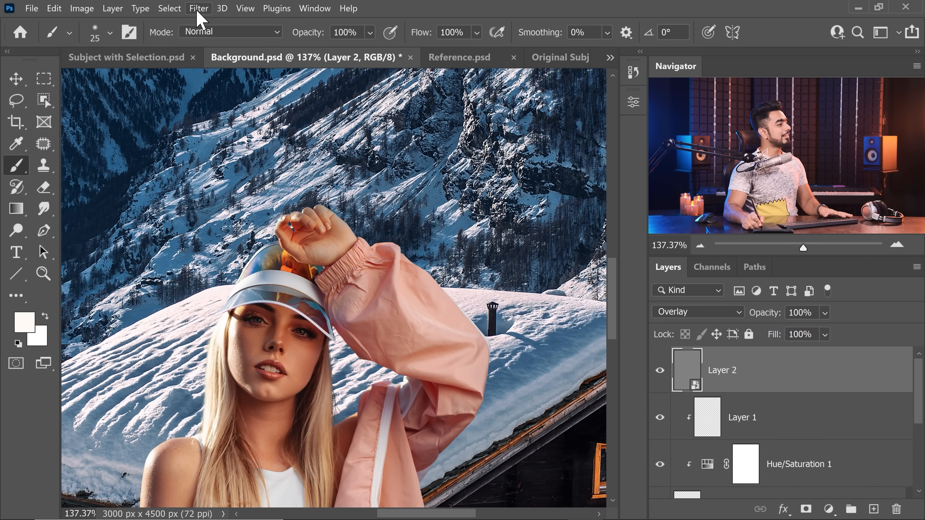
click(199, 8)
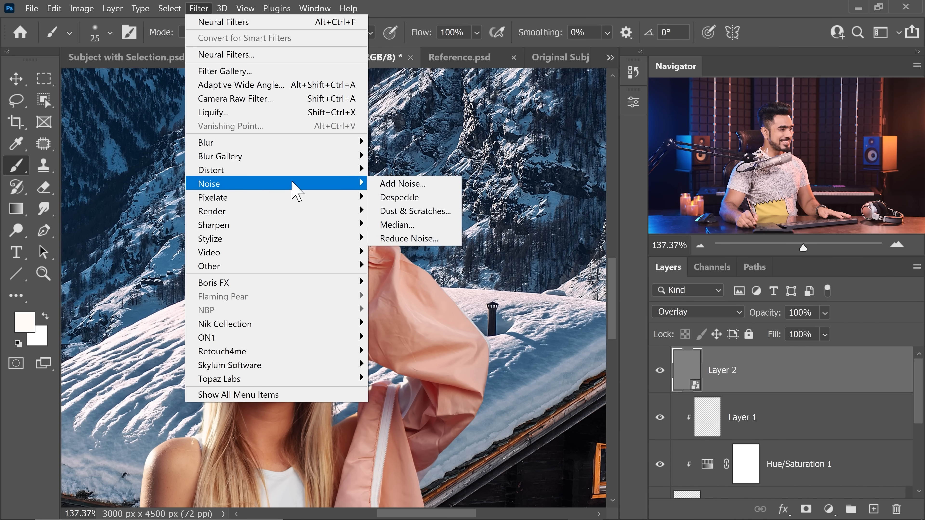
click(402, 184)
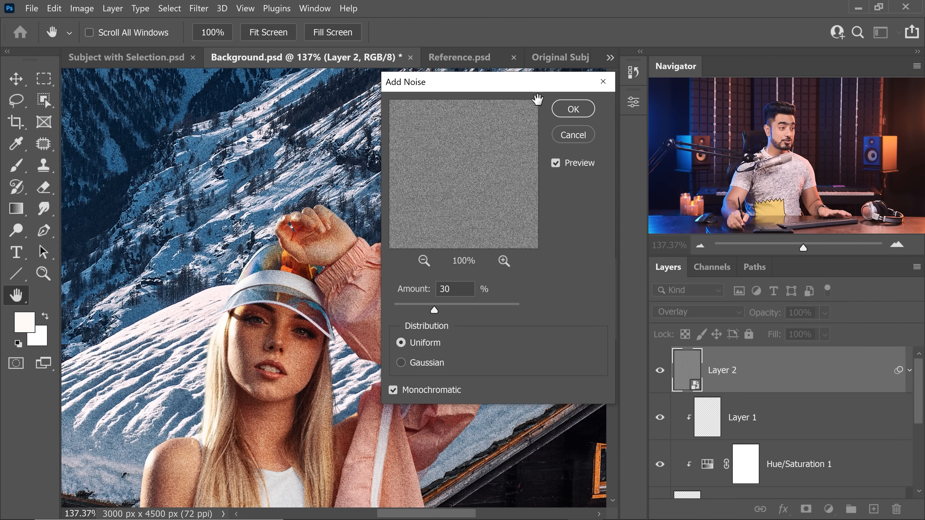
click(572, 108)
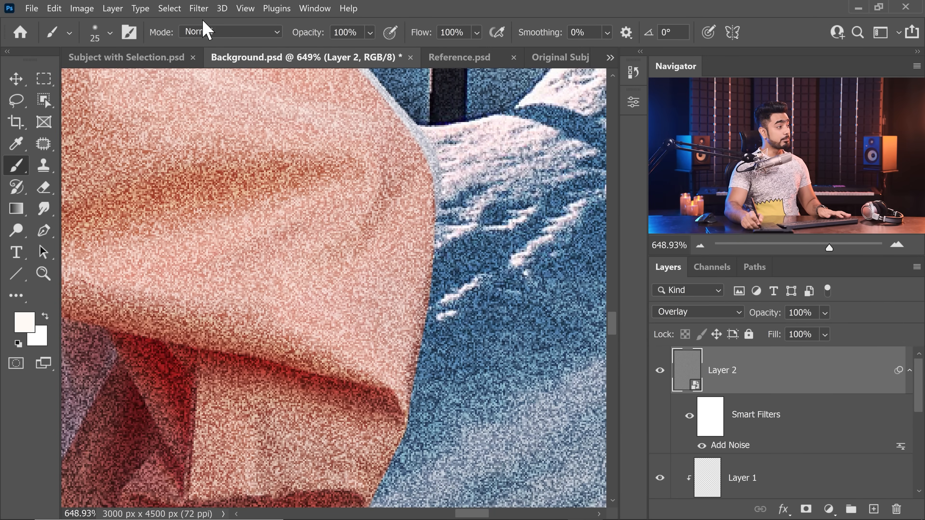
Soften the grain with a 0.6 px Gaussian Blur
click(198, 8)
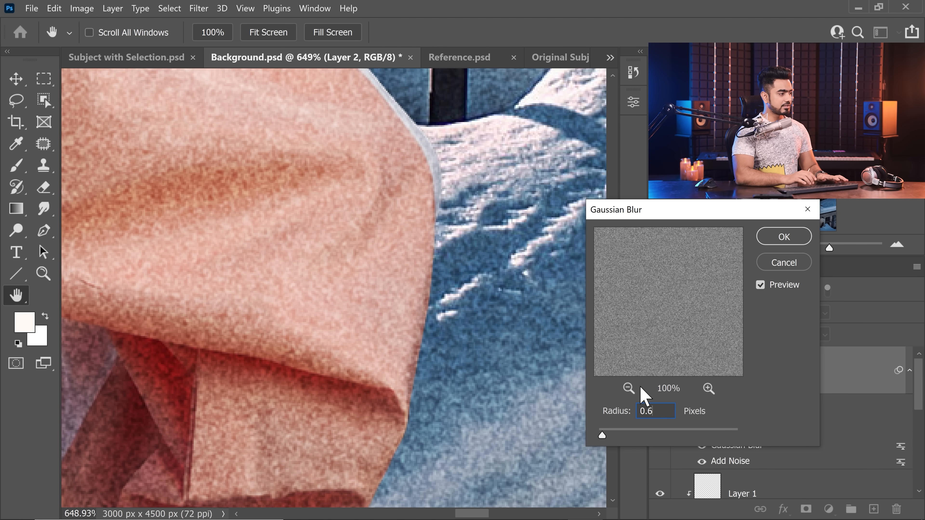
click(783, 236)
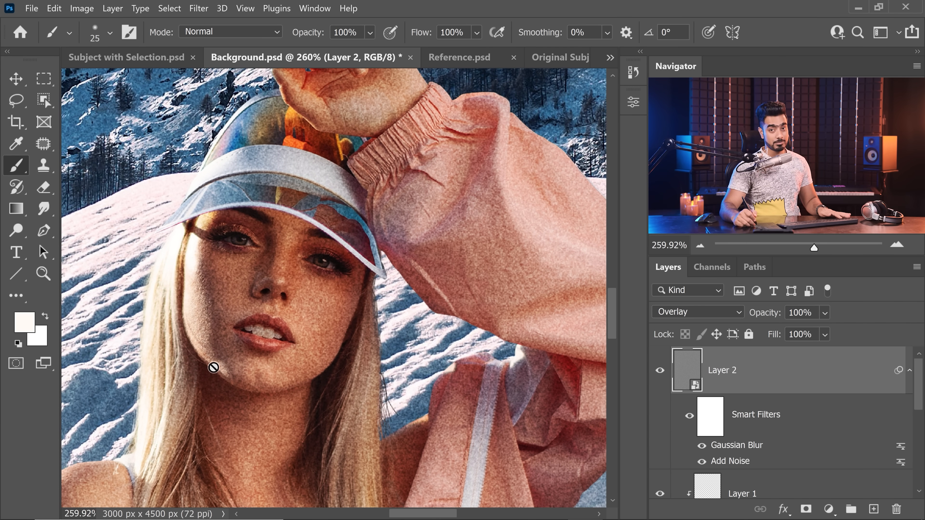
Split the Underlying Layer Blend If slider to 132/255 so grain fades out of bright areas
double_click(862, 370)
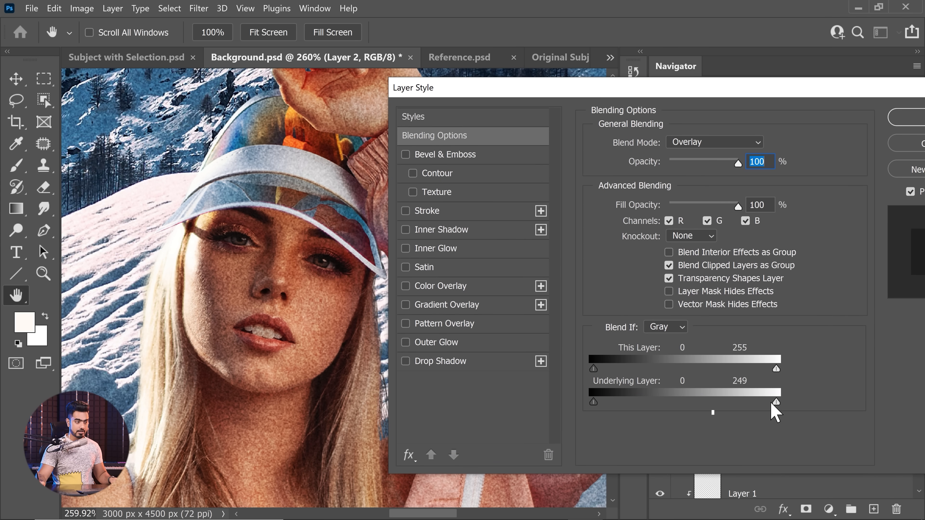
drag(777, 402, 688, 402)
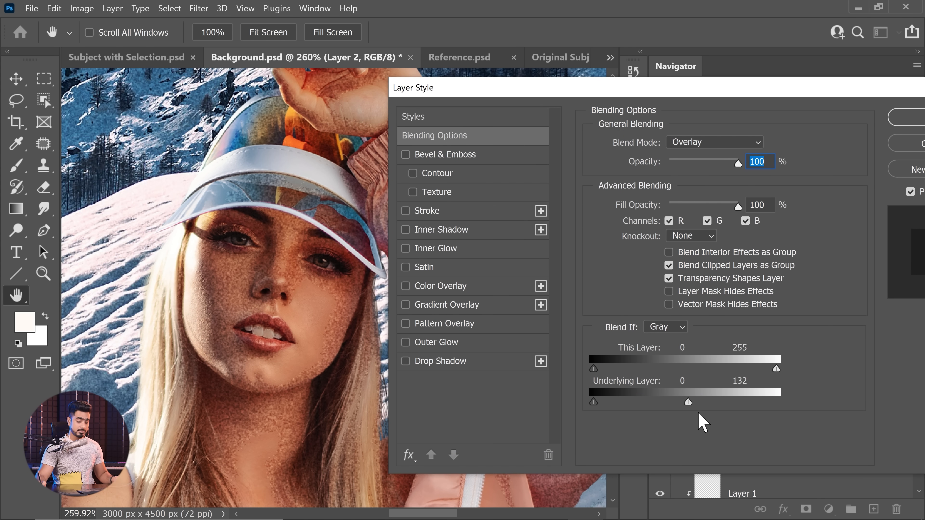
drag(687, 401, 696, 402)
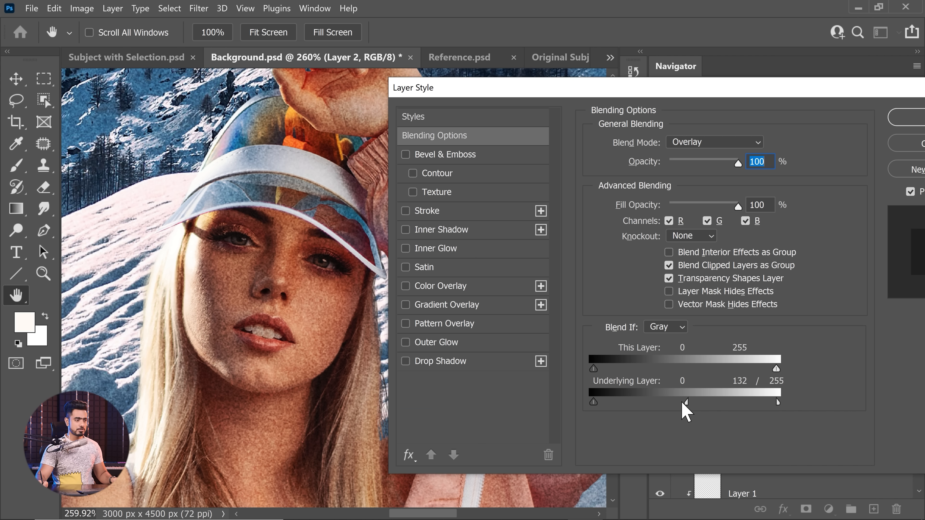
drag(685, 402, 594, 402)
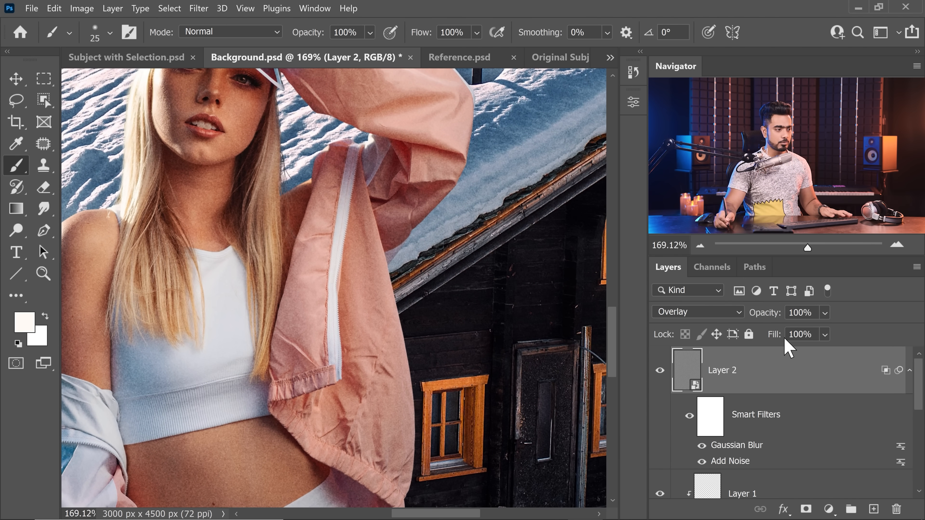
Lower the layer to 50% opacity and rename it Grain
drag(820, 312, 778, 312)
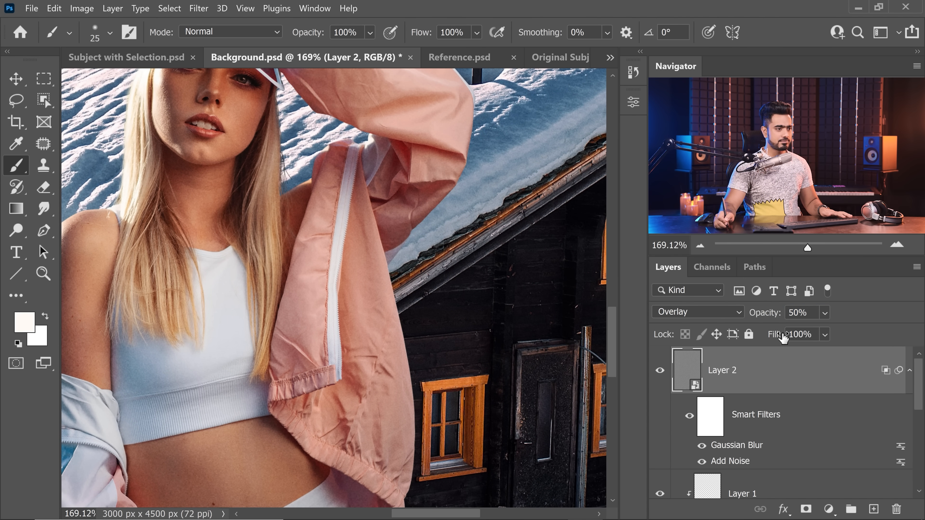
double_click(722, 370)
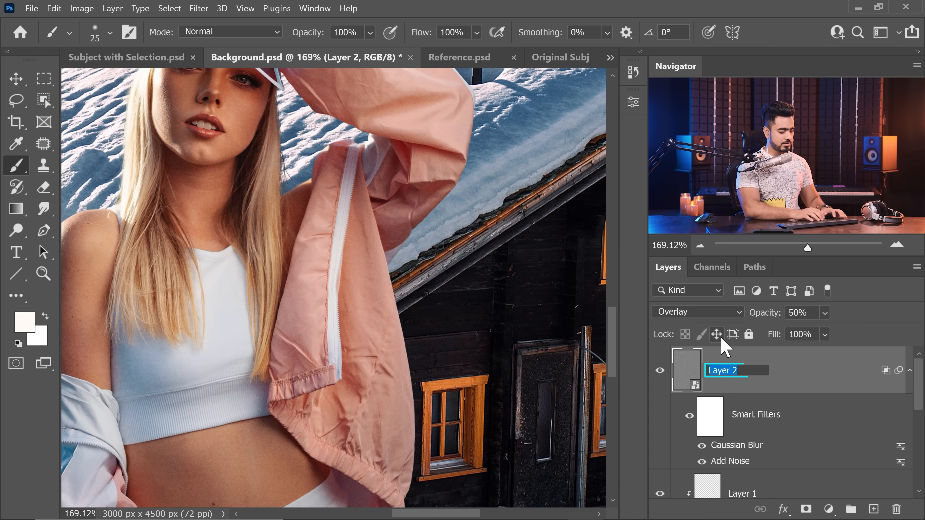
text(Grain)
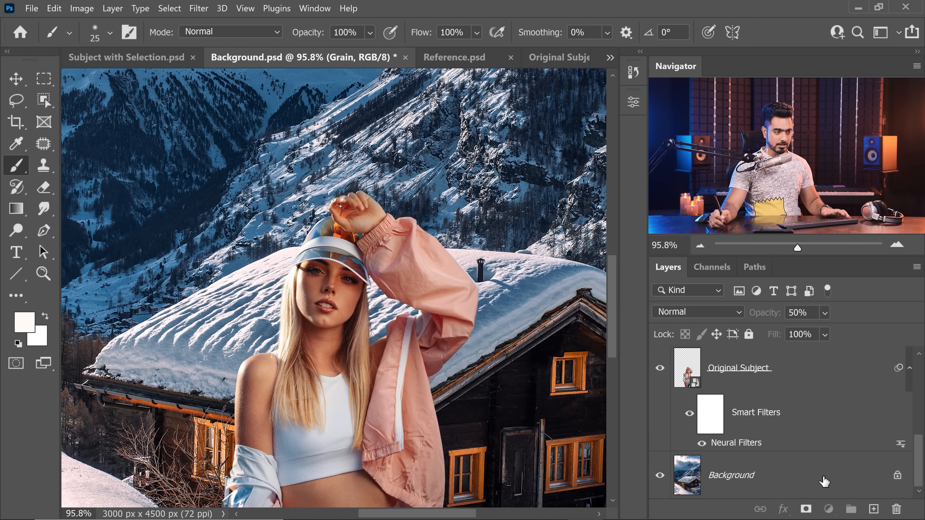
Duplicate the Background layer and launch Tilt-Shift from the Blur Gallery on the copy
click(731, 475)
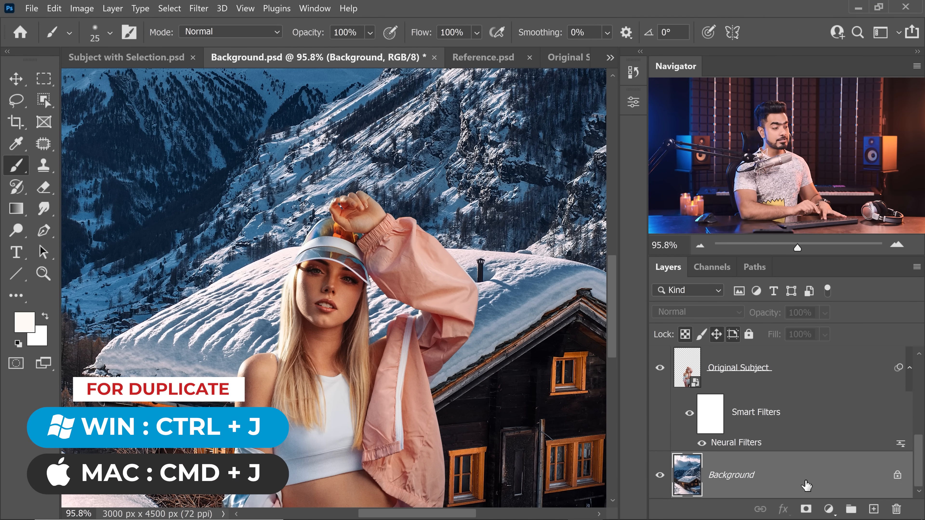
click(198, 8)
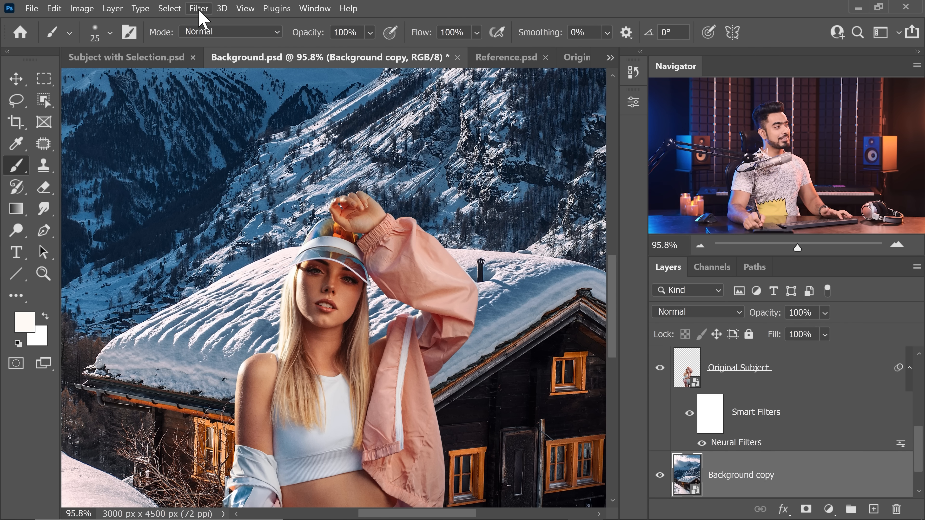
click(198, 8)
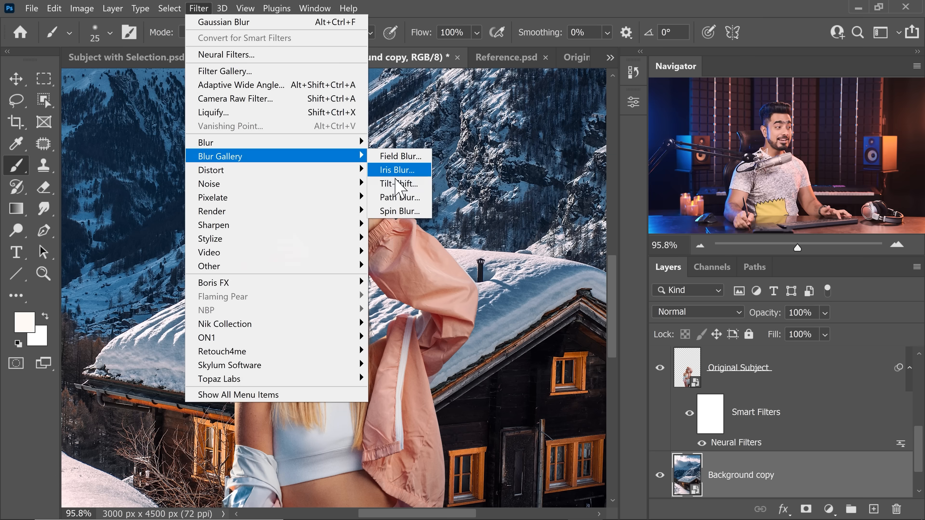
click(399, 184)
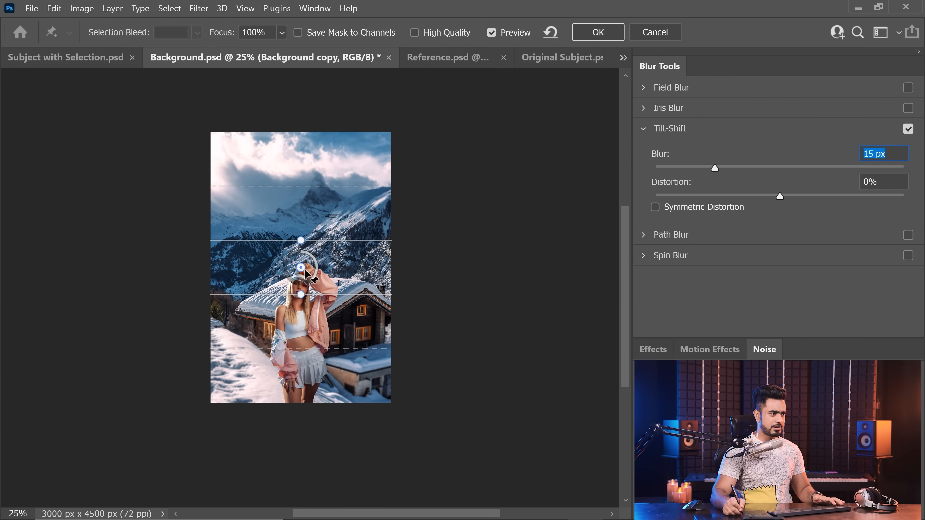
Place the focus band on the subject and apply a 12 px tilt-shift blur to Background copy
drag(299, 268, 267, 386)
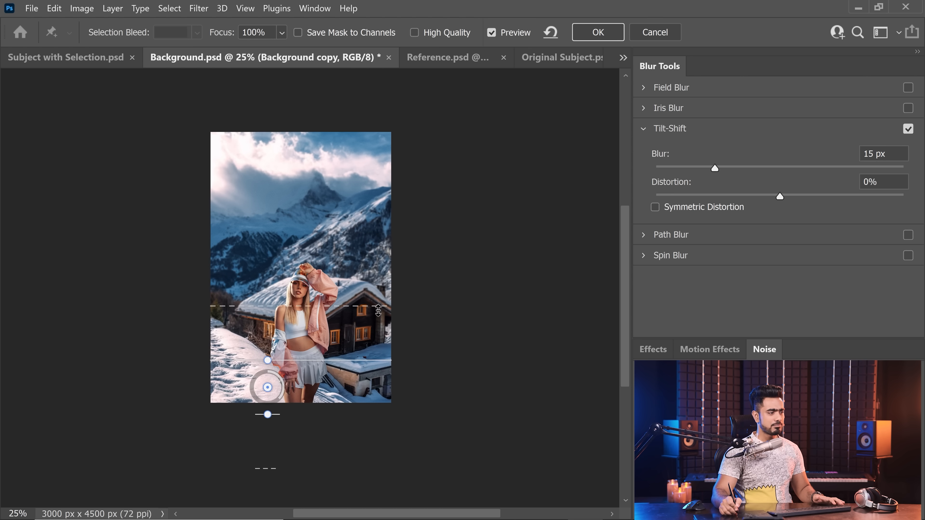
drag(266, 387, 302, 439)
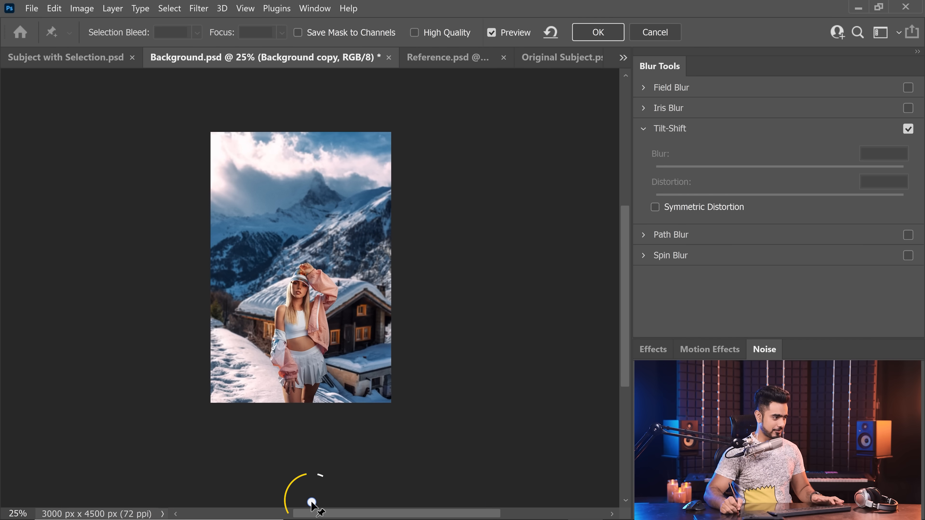
click(307, 171)
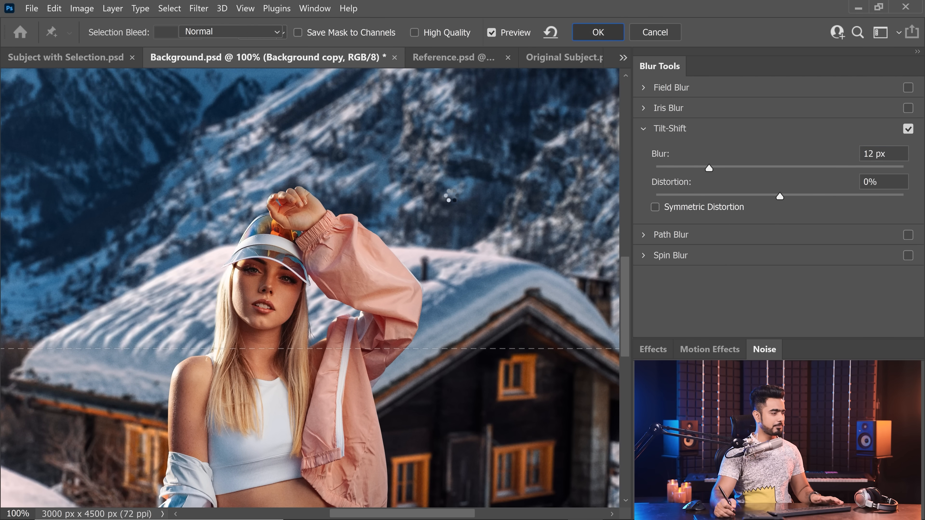
click(597, 32)
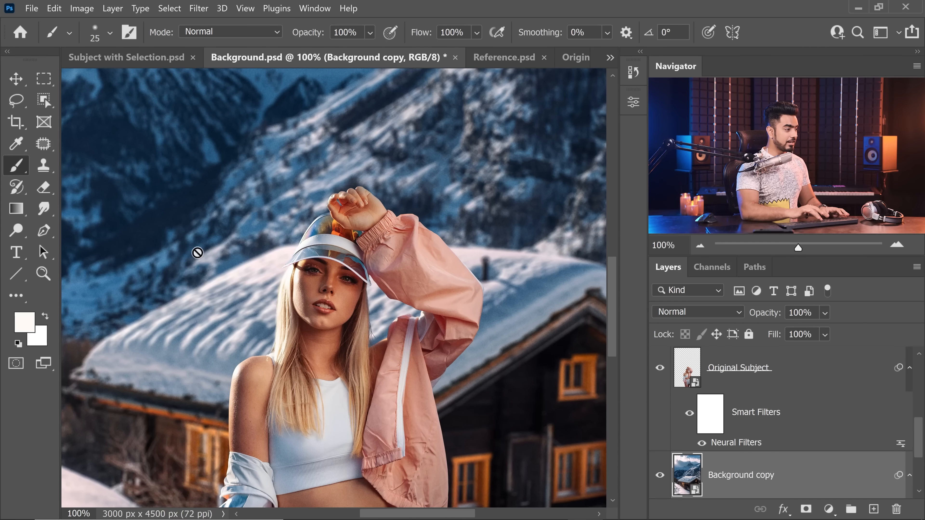